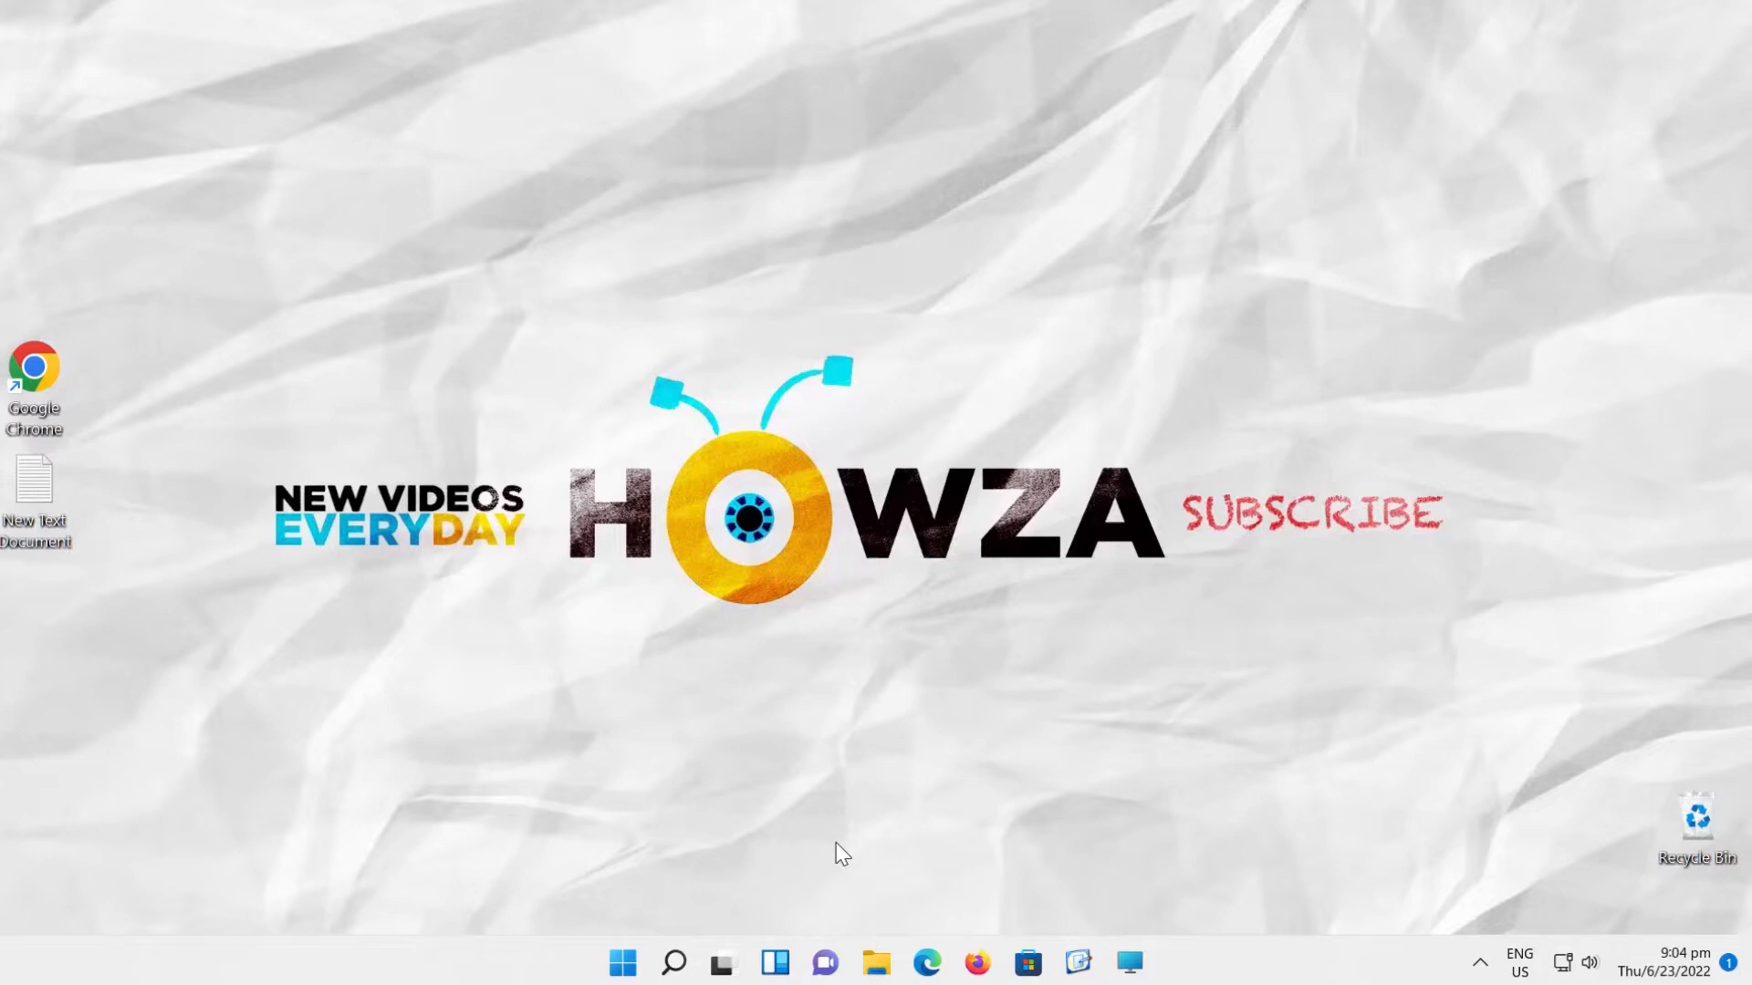
Search the taskbar for 'regedit' to launch Registry Editor.
{"action": "left_click", "coordinate": [672, 961]}
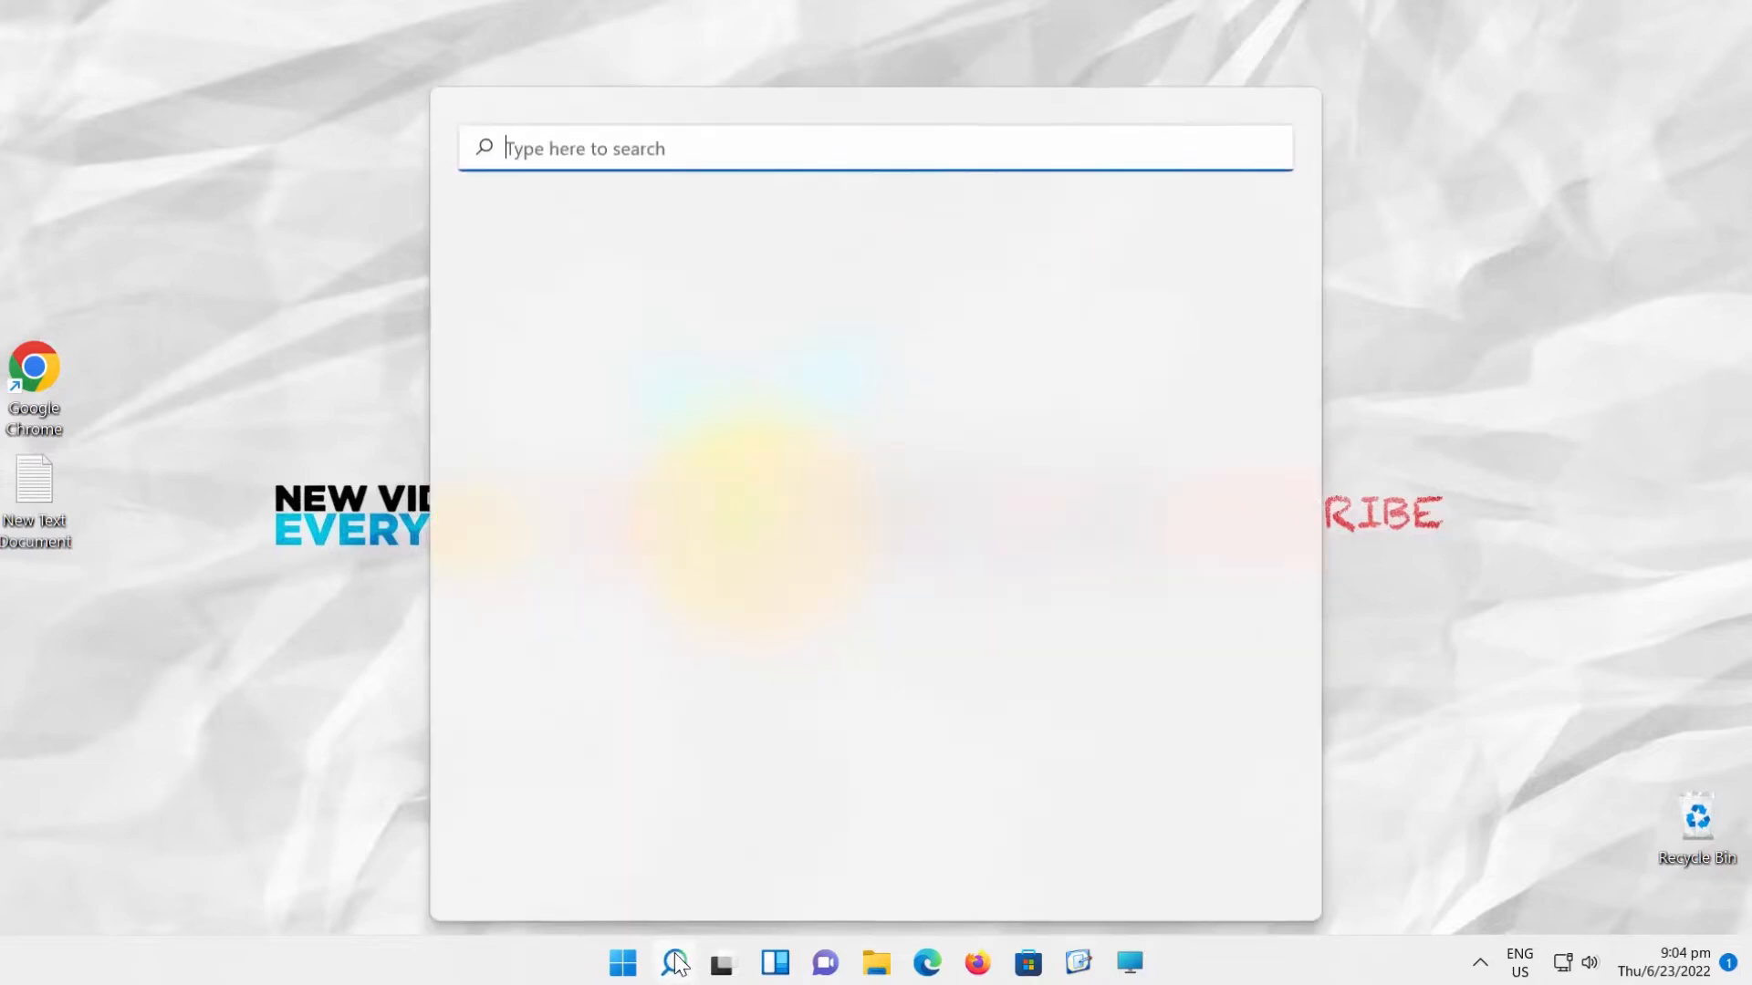
{"action": "type", "text": "regedi"}
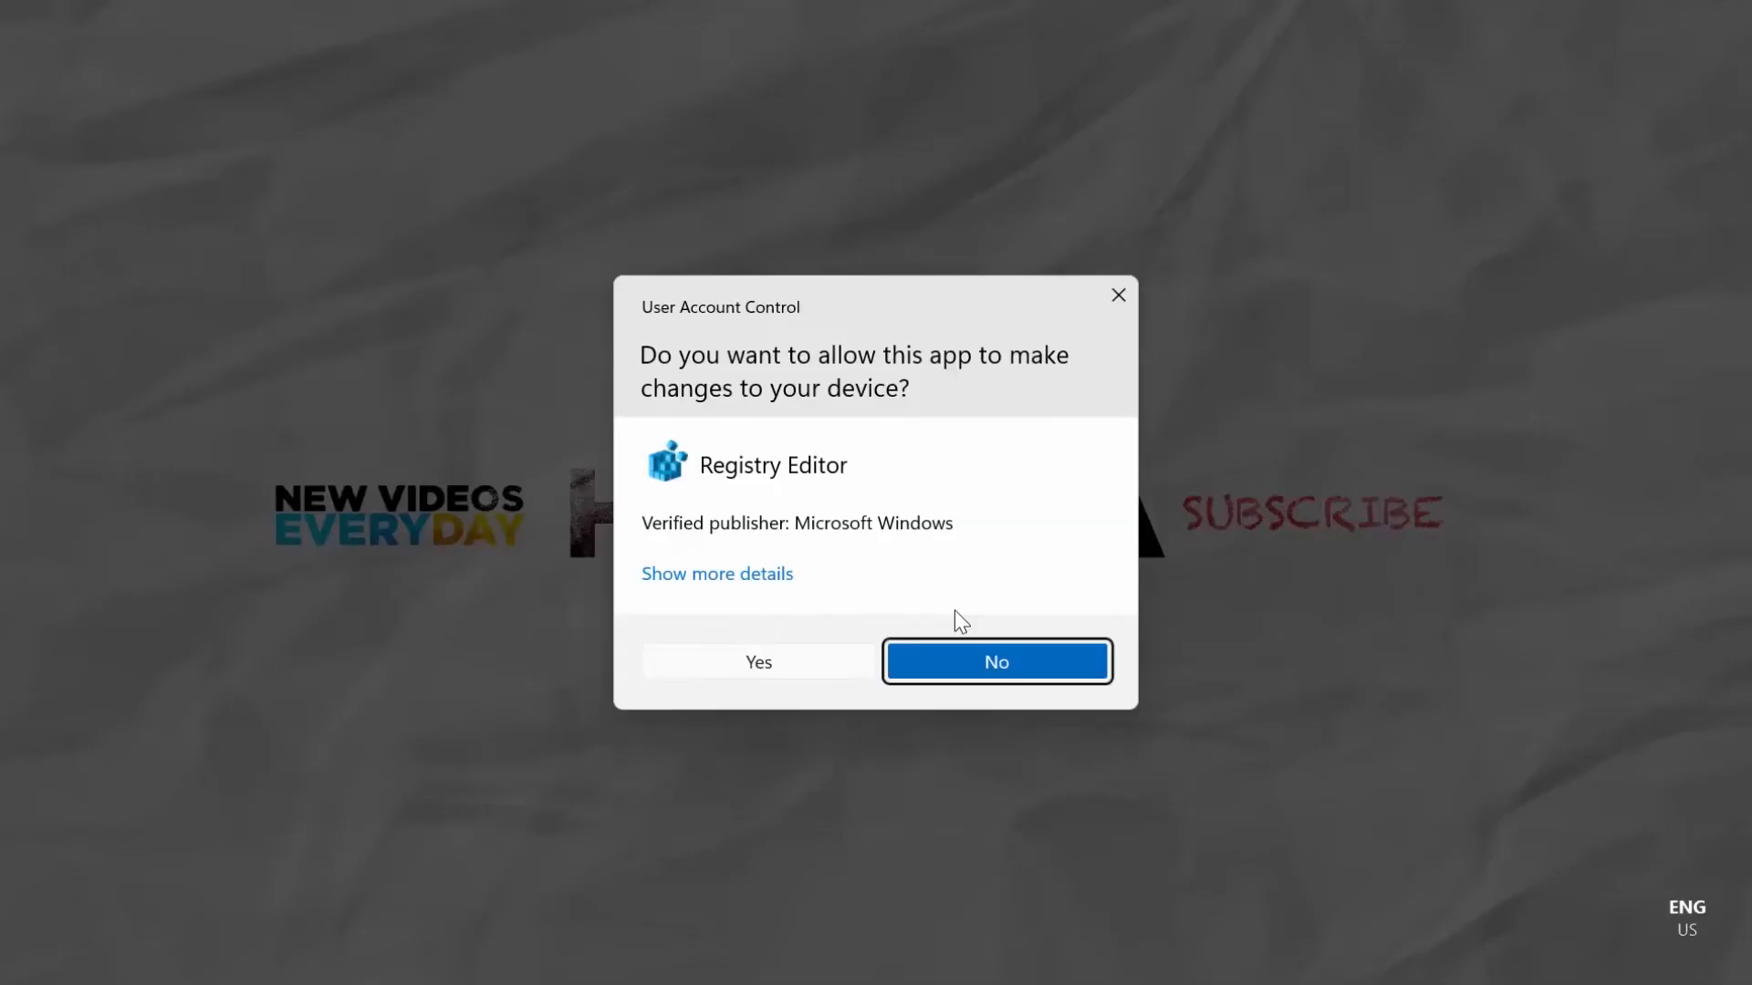
Allow the UAC prompt and browse to HKCU\...\CurrentVersion\Explorer\Advanced.
{"action": "left_click", "coordinate": [757, 661]}
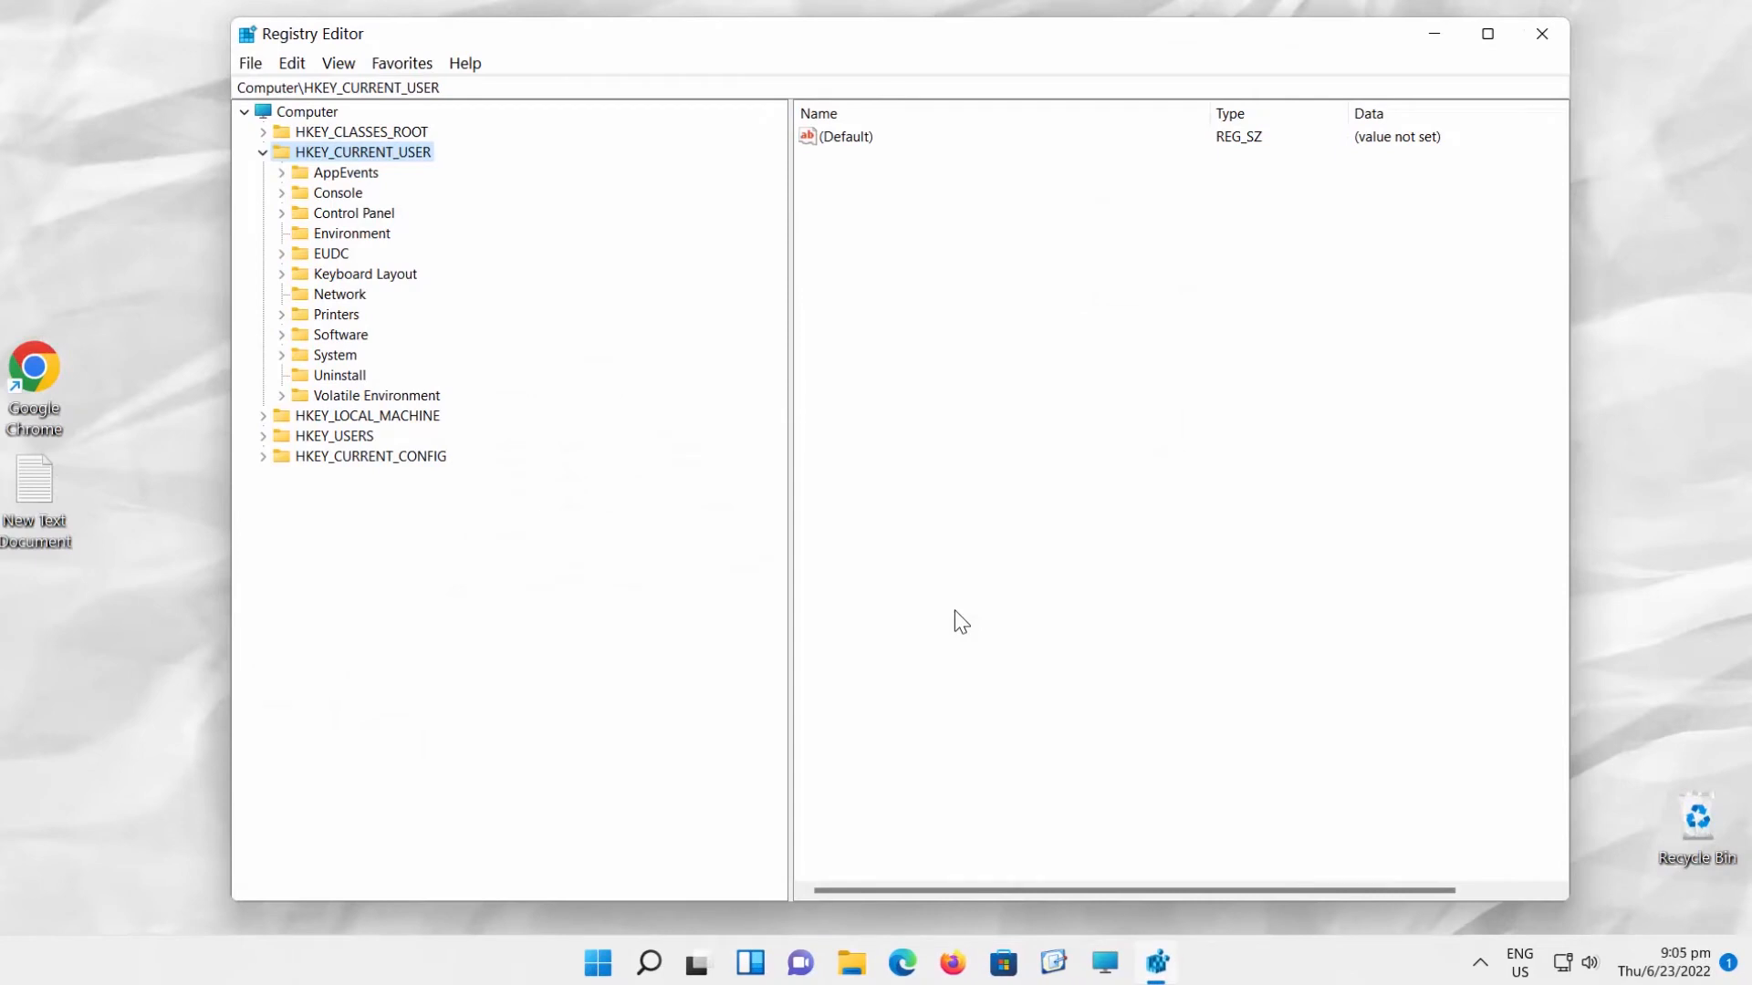
{"action": "mouse_move", "coordinate": [364, 152]}
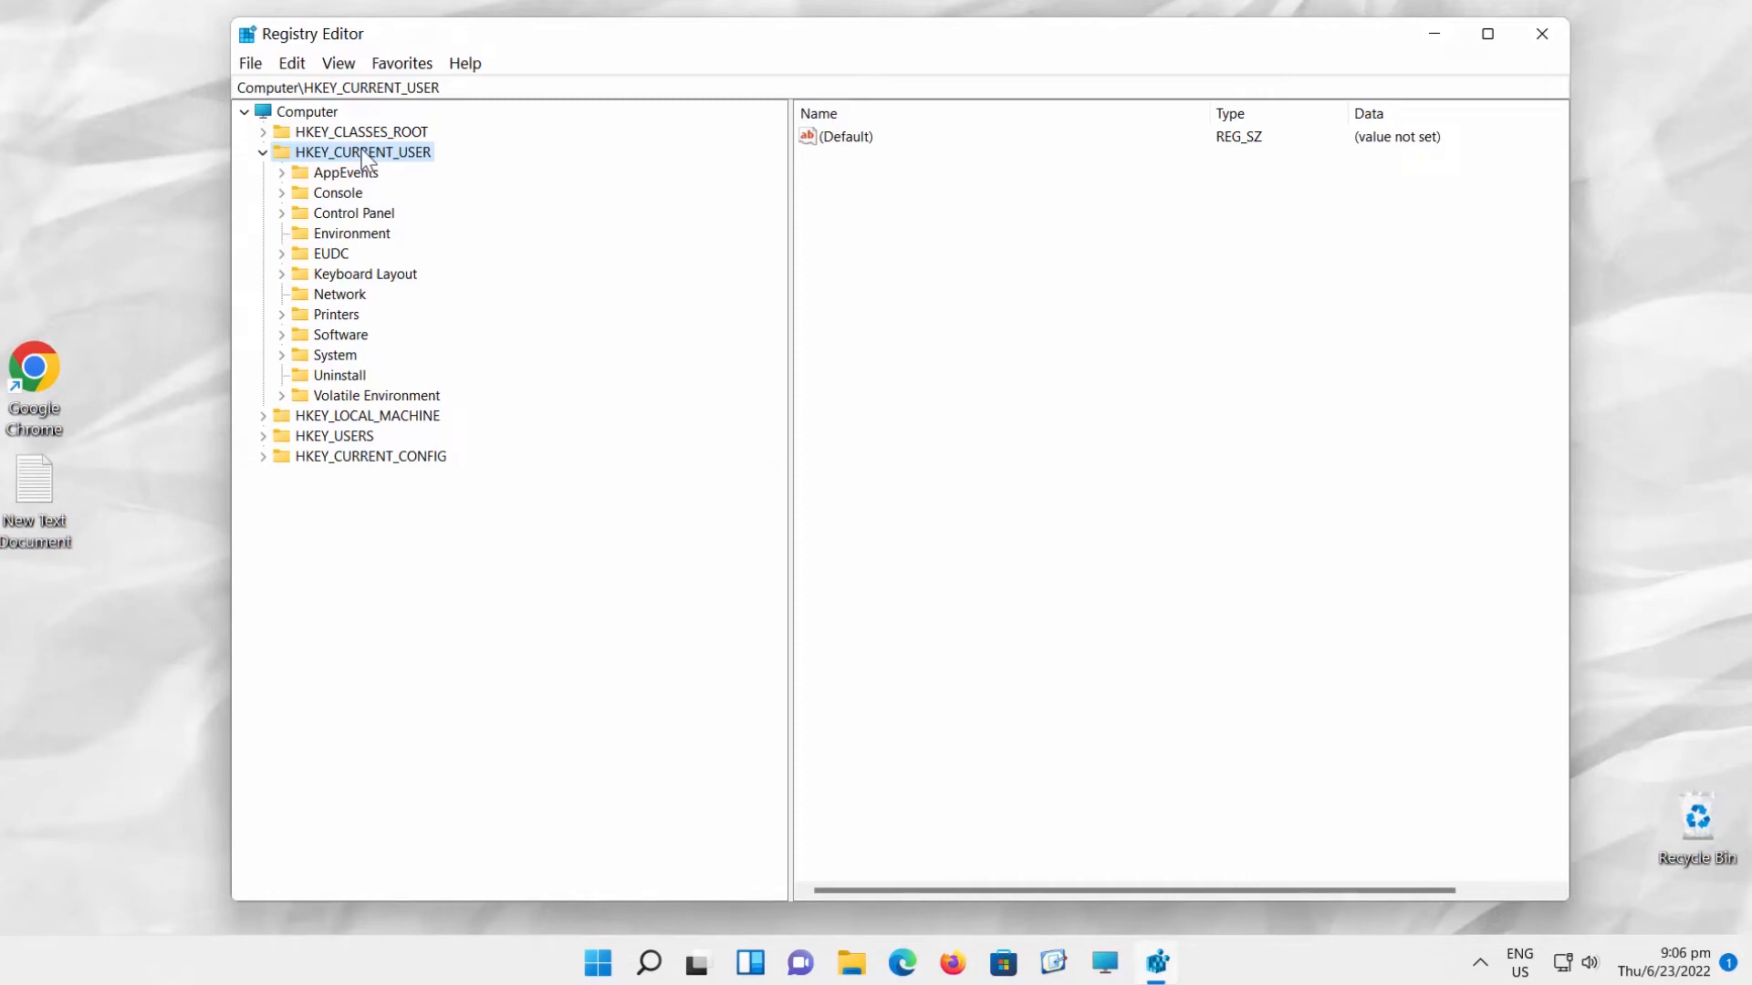
{"action": "left_click", "coordinate": [283, 334]}
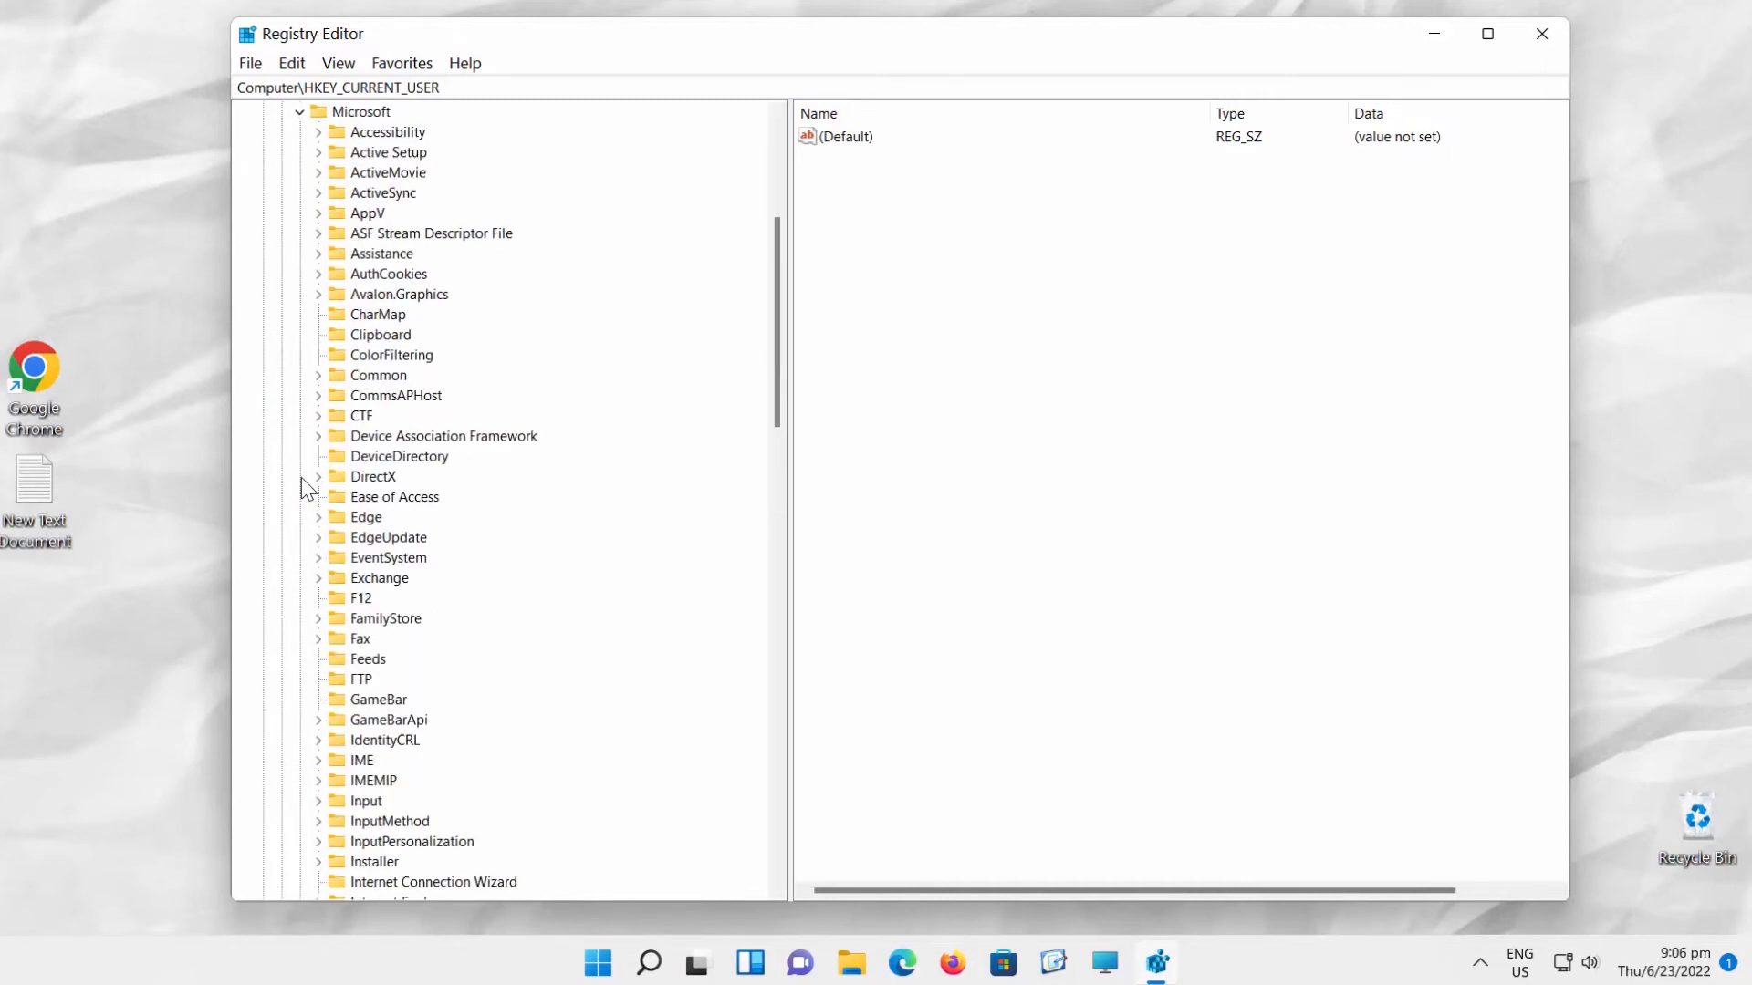
{"action": "scroll", "scroll_direction": "down", "scroll_amount": 3}
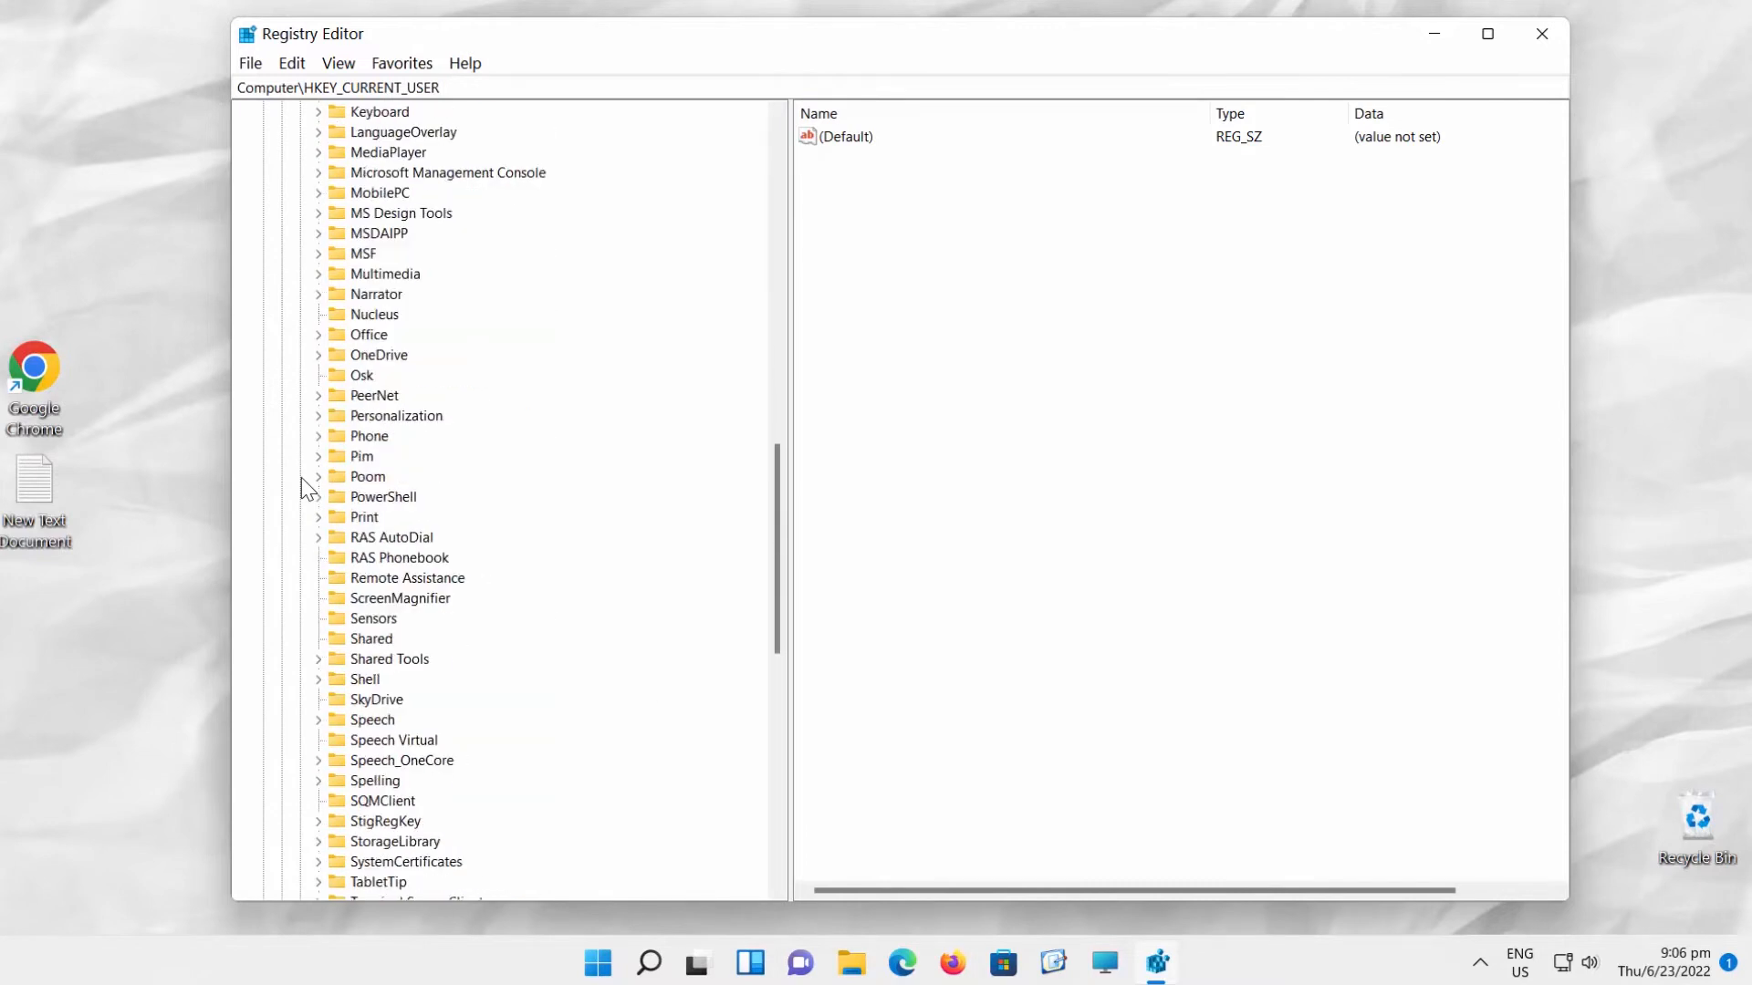
{"action": "scroll", "scroll_direction": "down", "scroll_amount": 3}
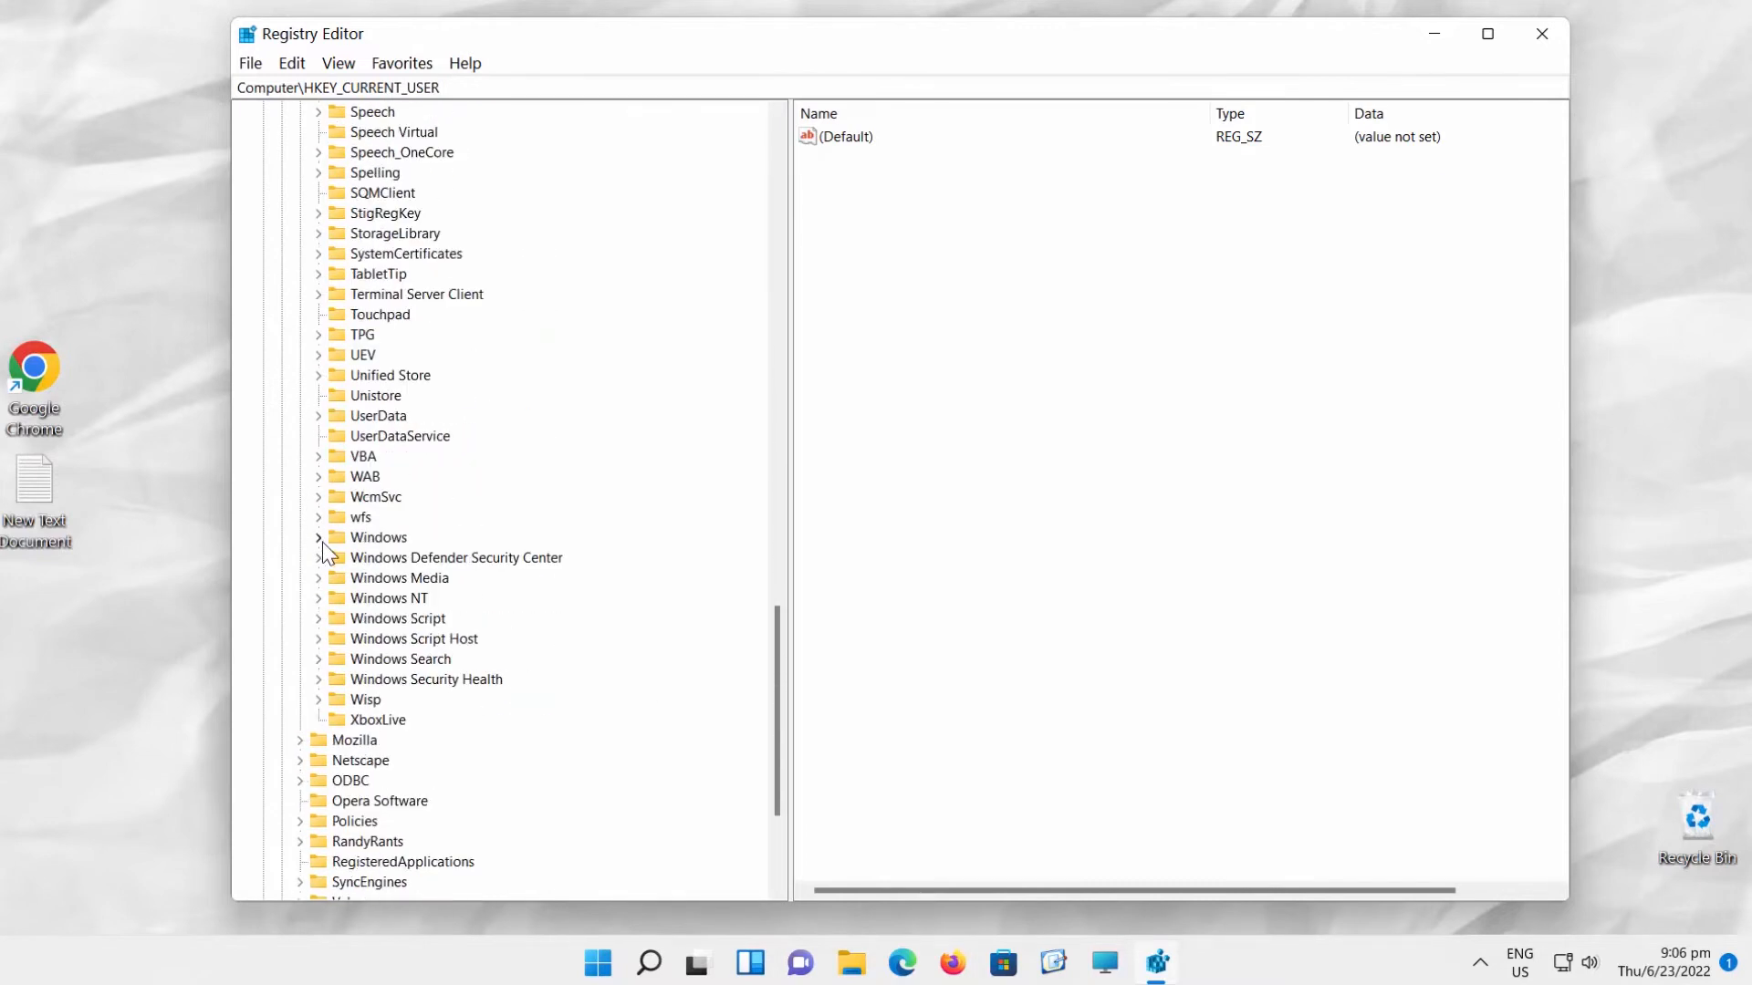
{"action": "left_click", "coordinate": [318, 538]}
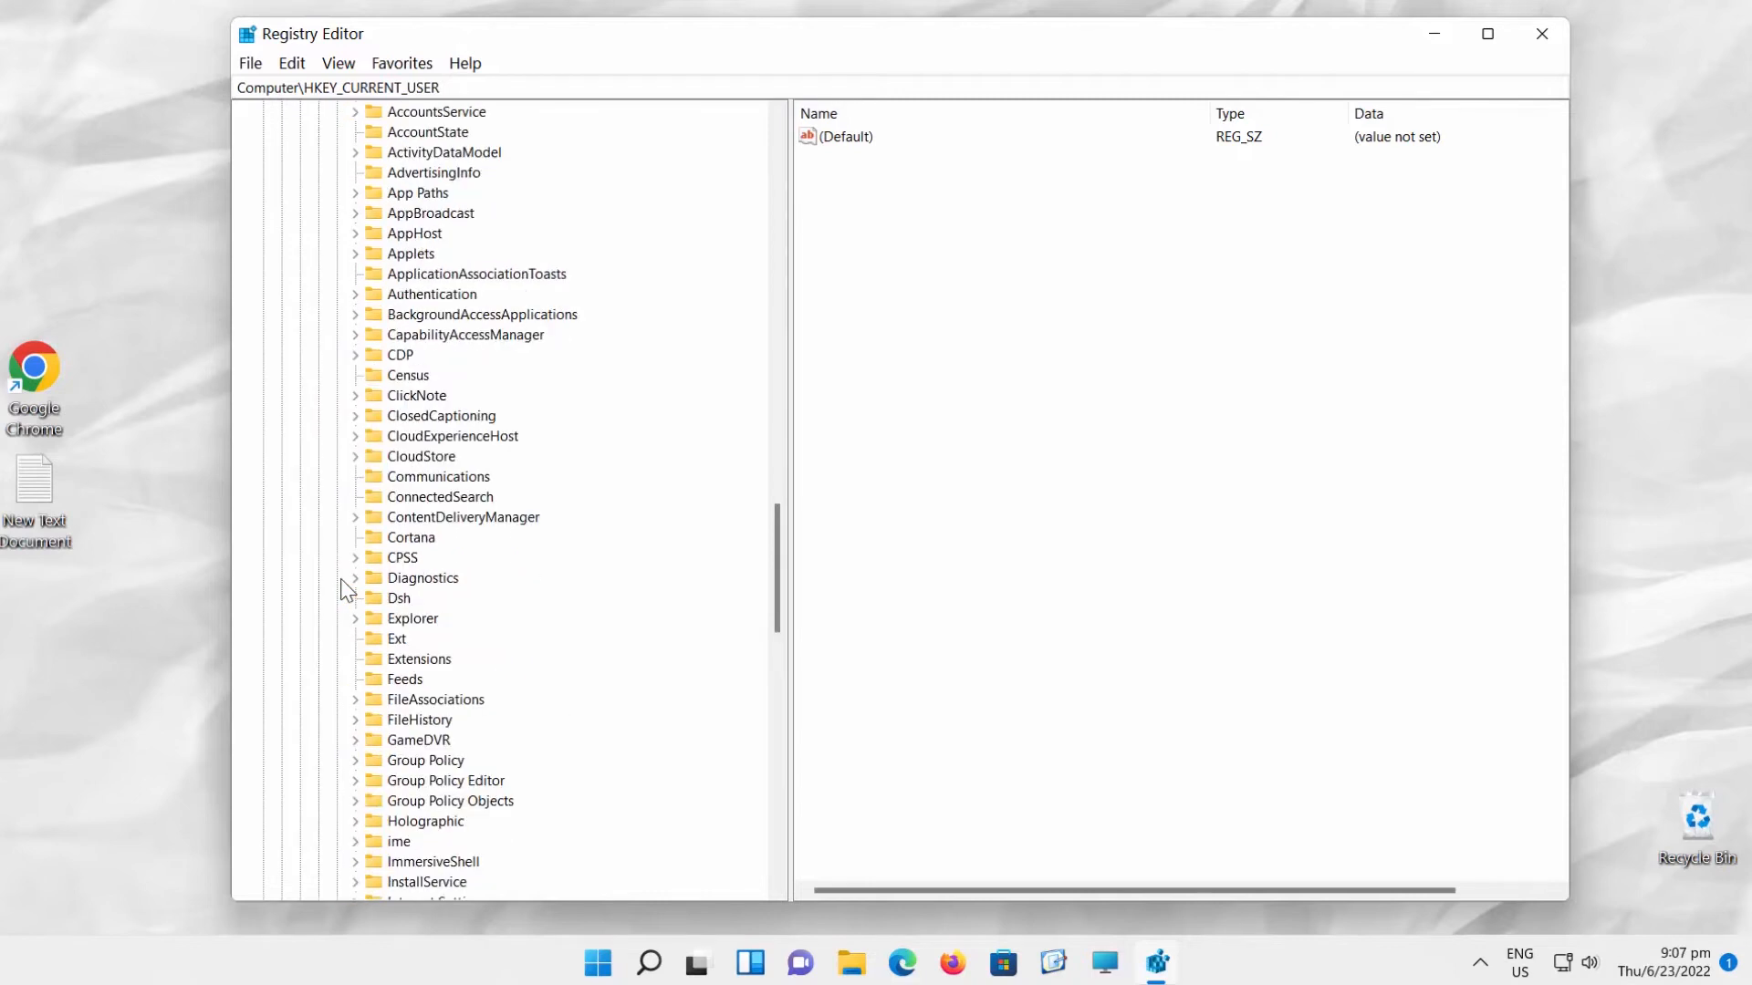
{"action": "mouse_move", "coordinate": [358, 629]}
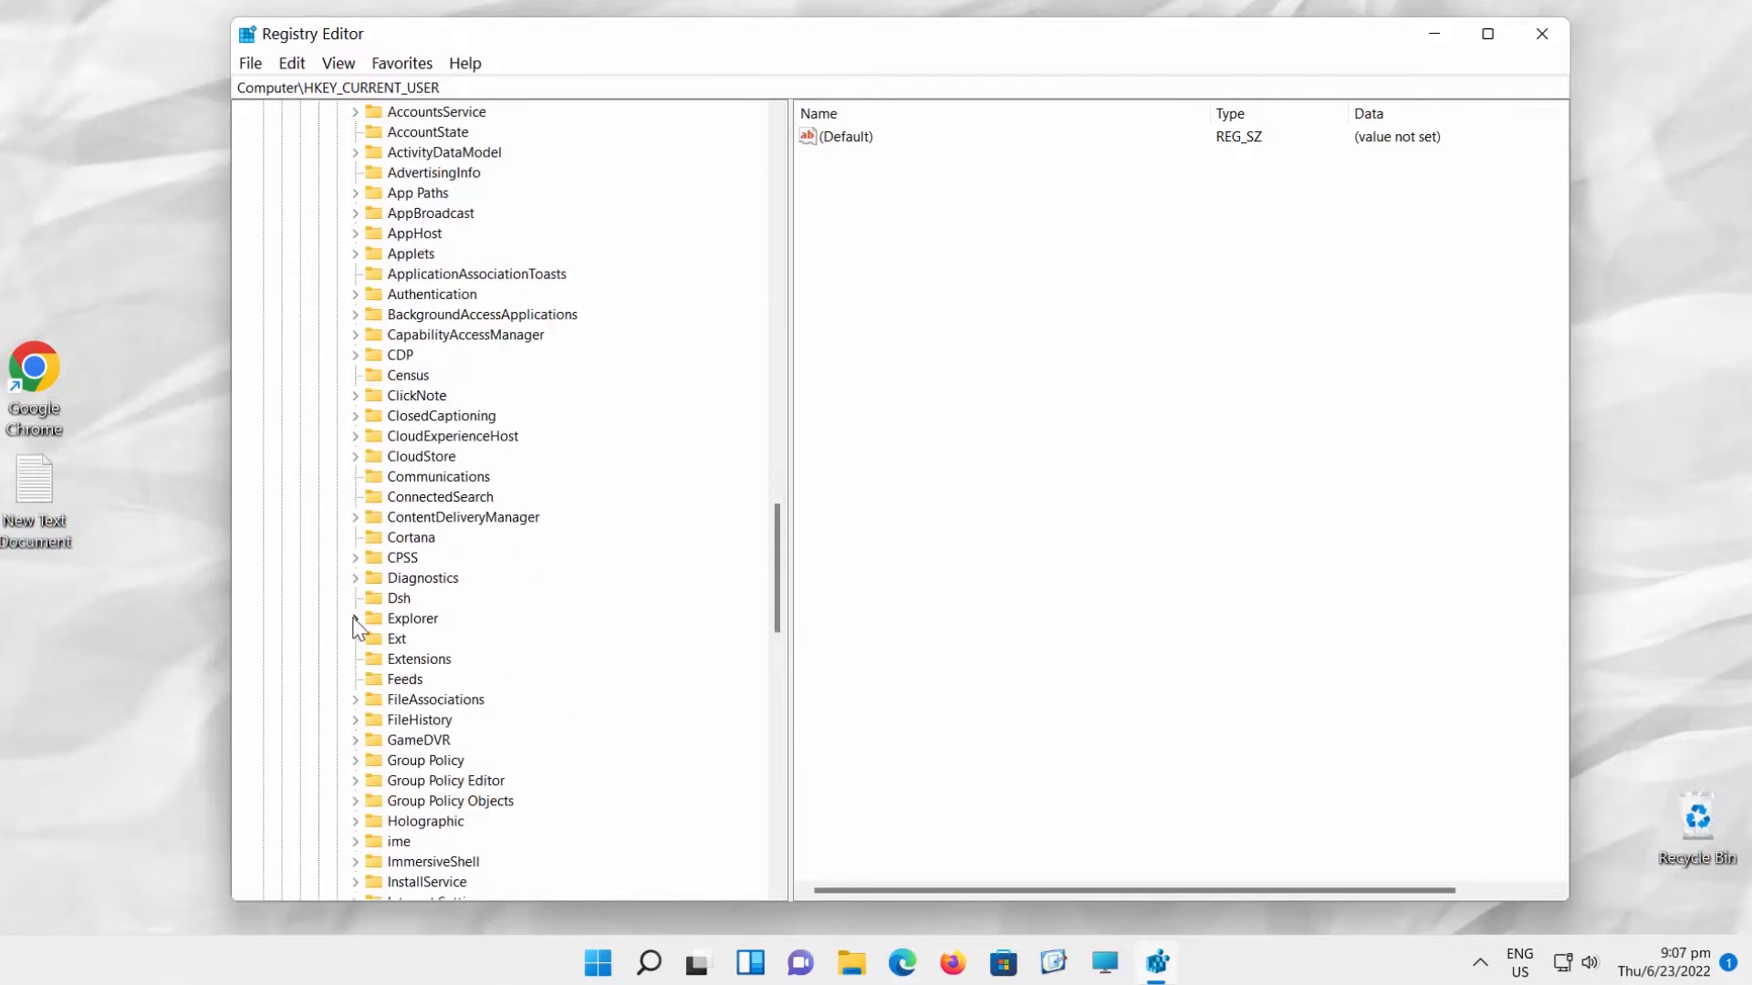
{"action": "left_click", "coordinate": [355, 618]}
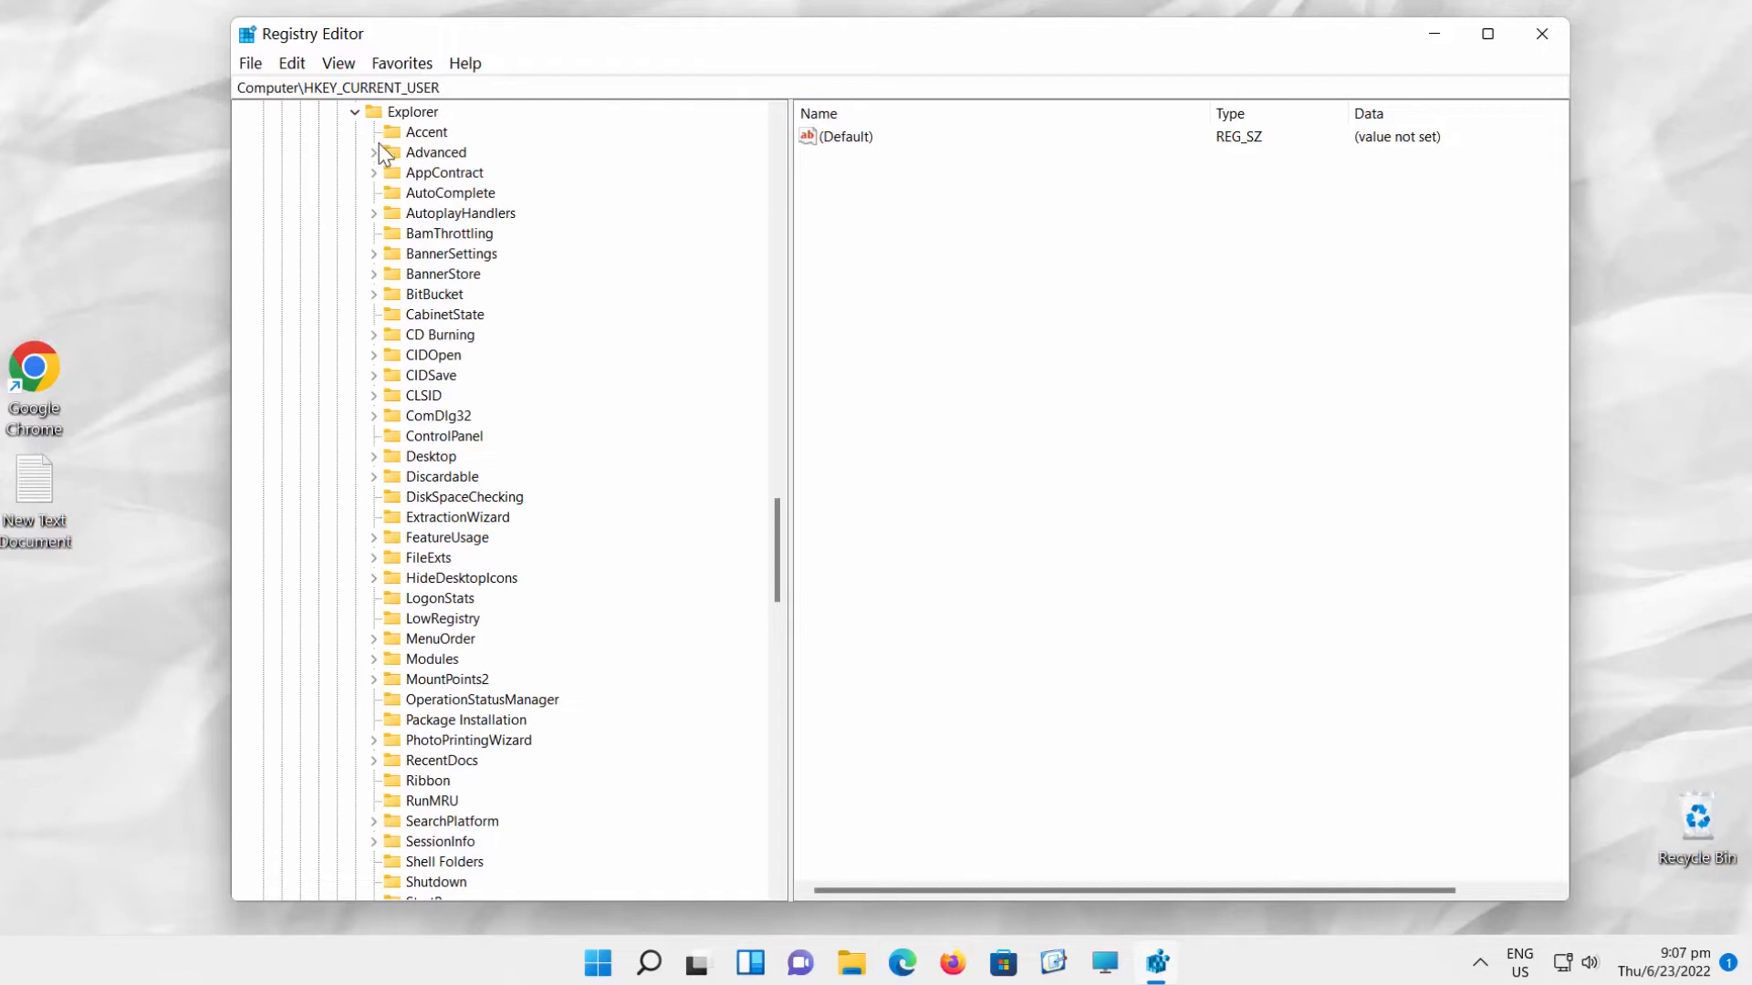
{"action": "left_click", "coordinate": [437, 153]}
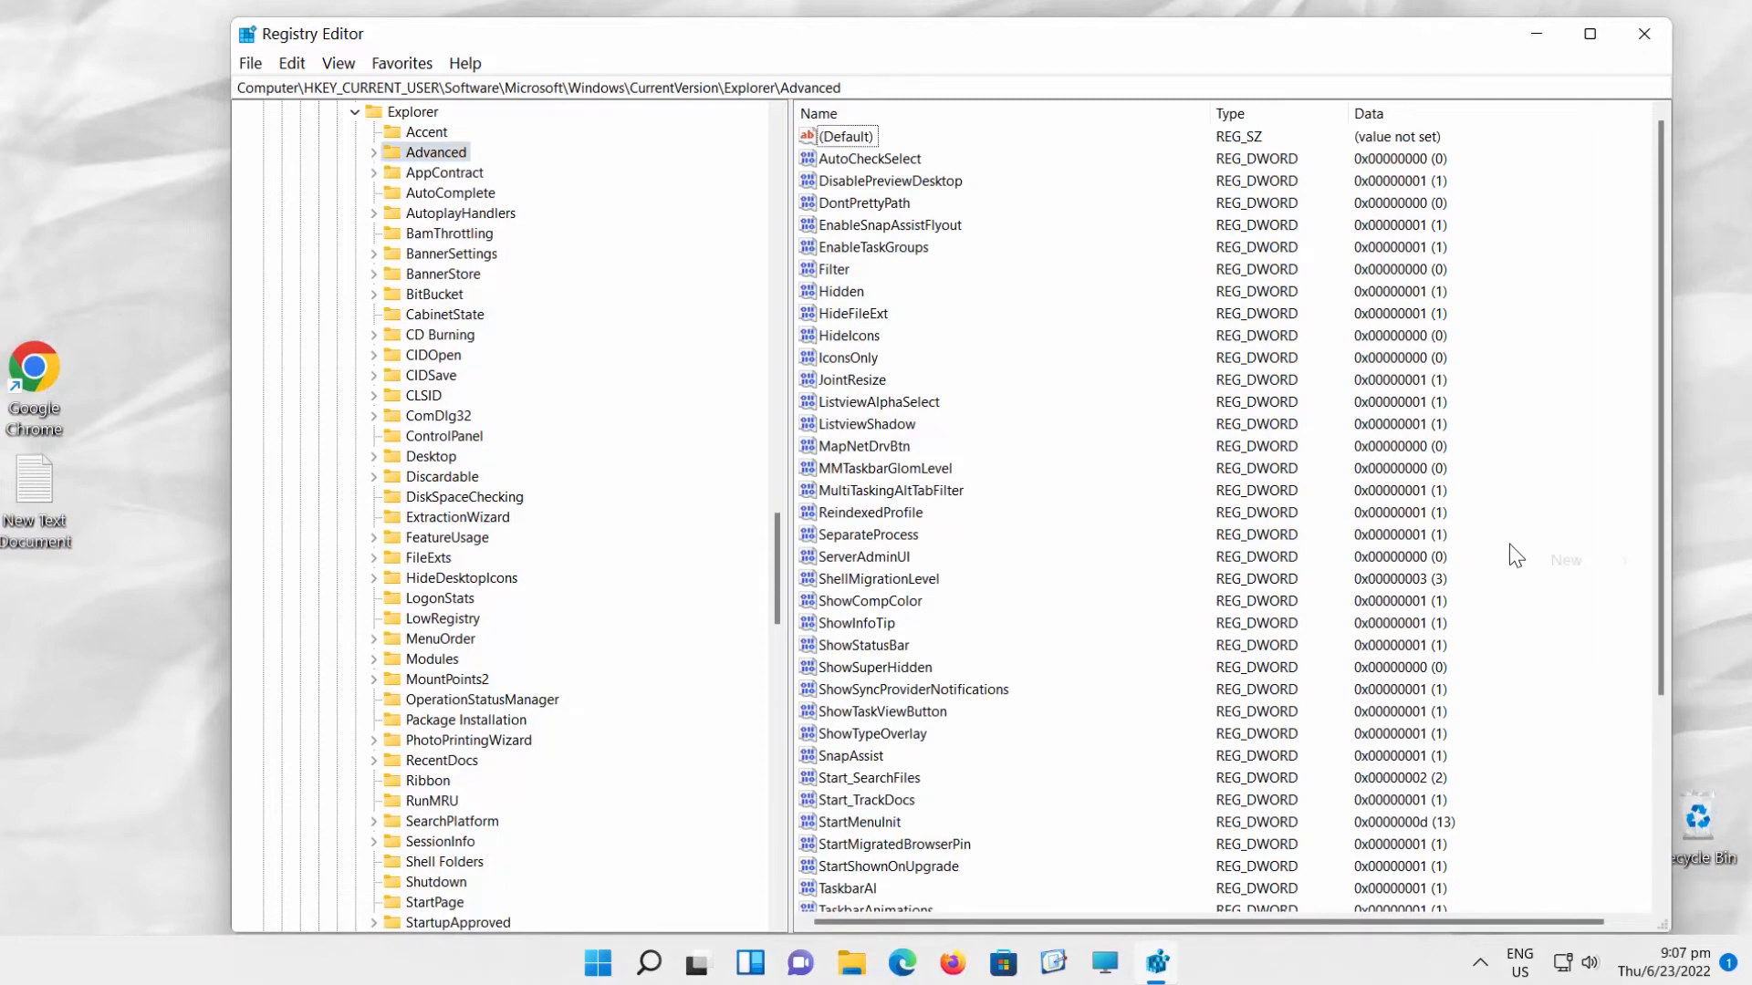
Create a new DWORD (32-bit) value named EnableXamlStartMenu under Advanced.
{"action": "left_click", "coordinate": [1568, 560]}
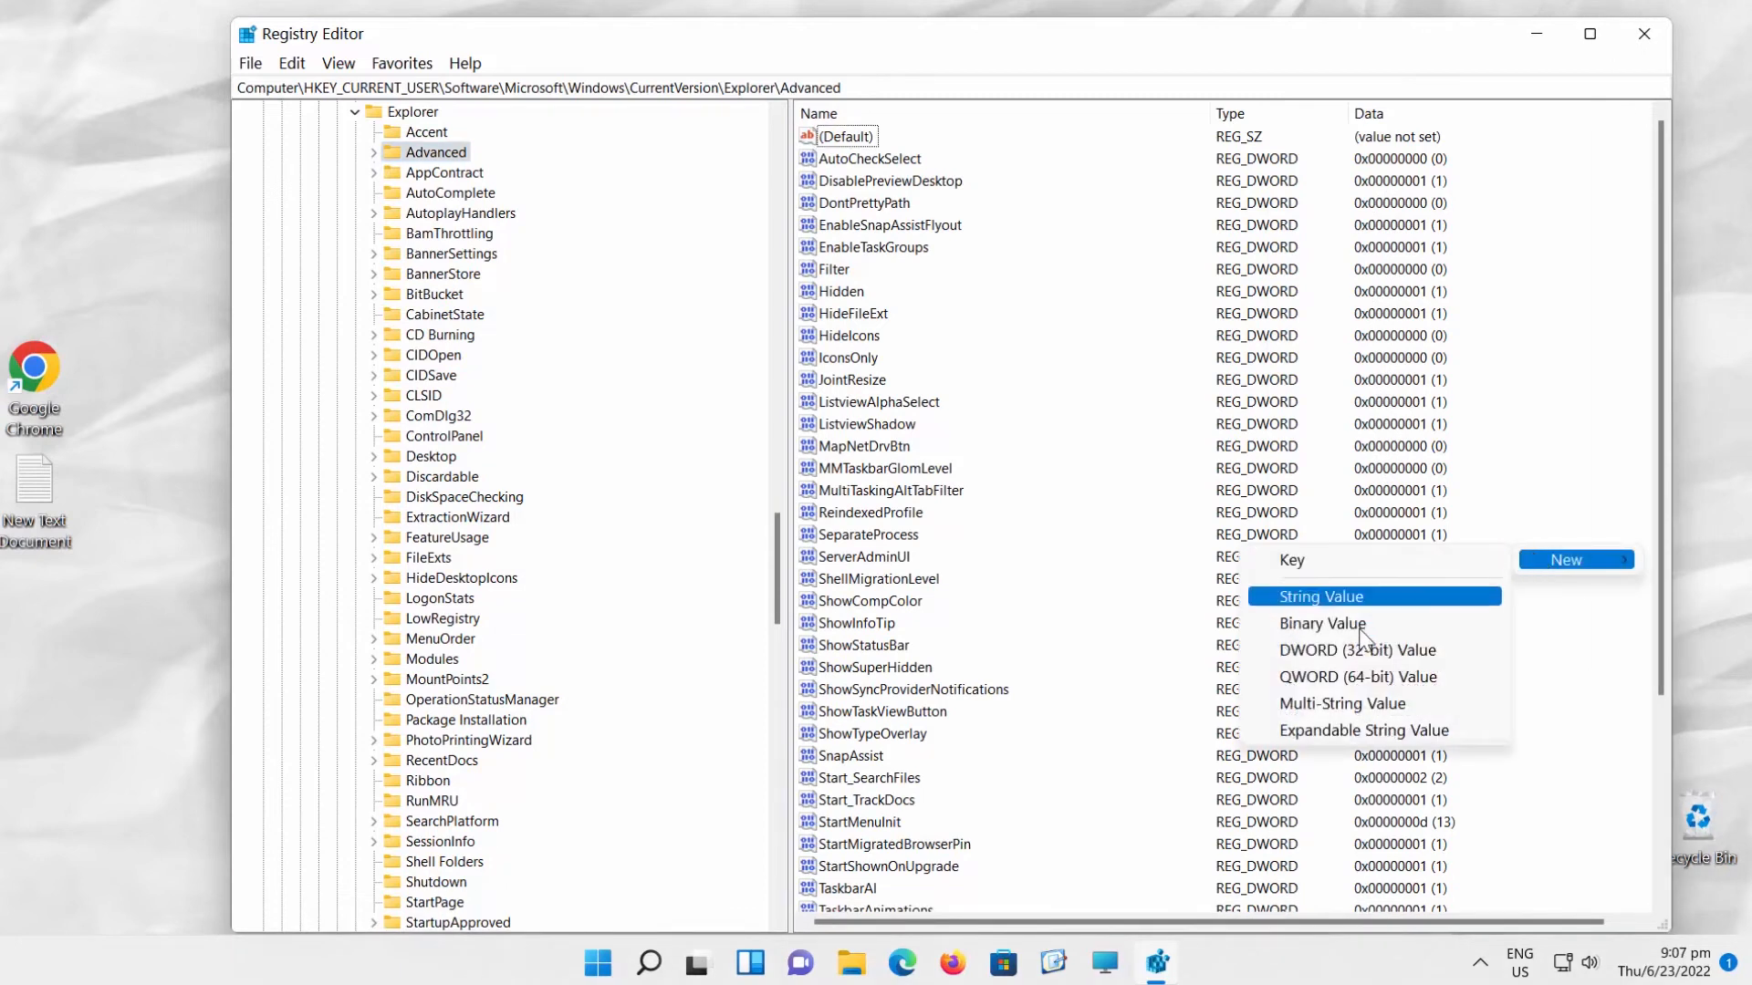
{"action": "mouse_move", "coordinate": [1358, 649]}
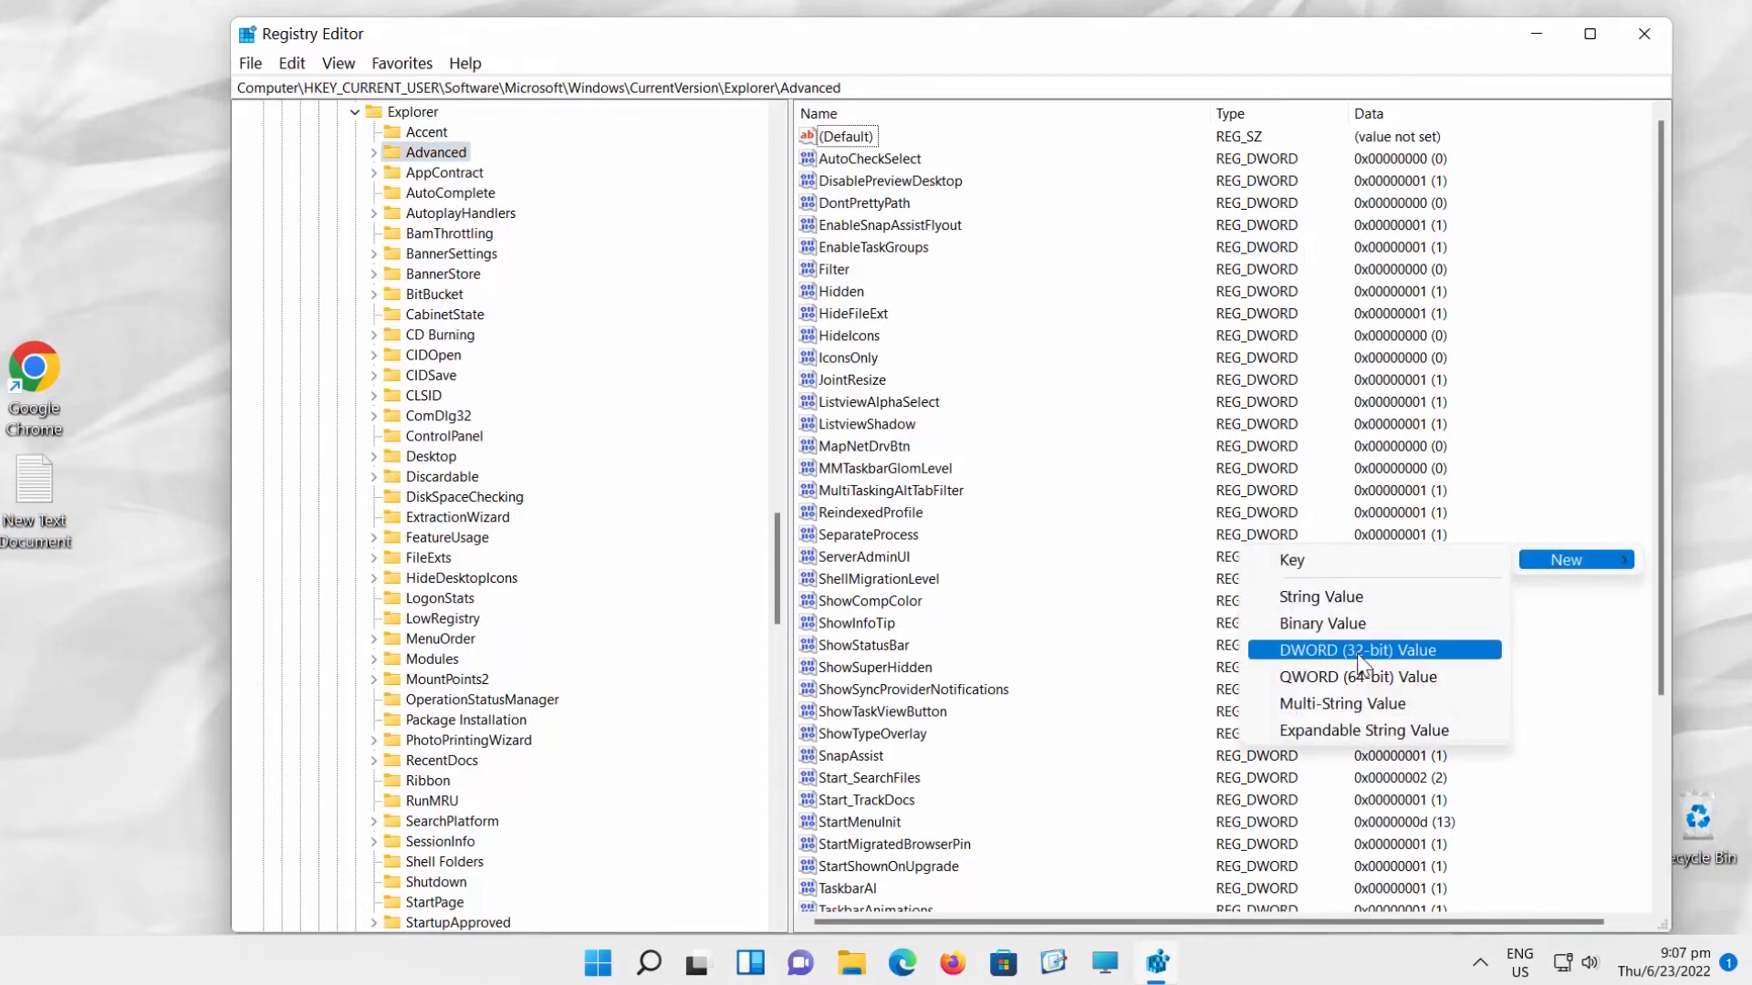
{"action": "left_click", "coordinate": [1356, 648]}
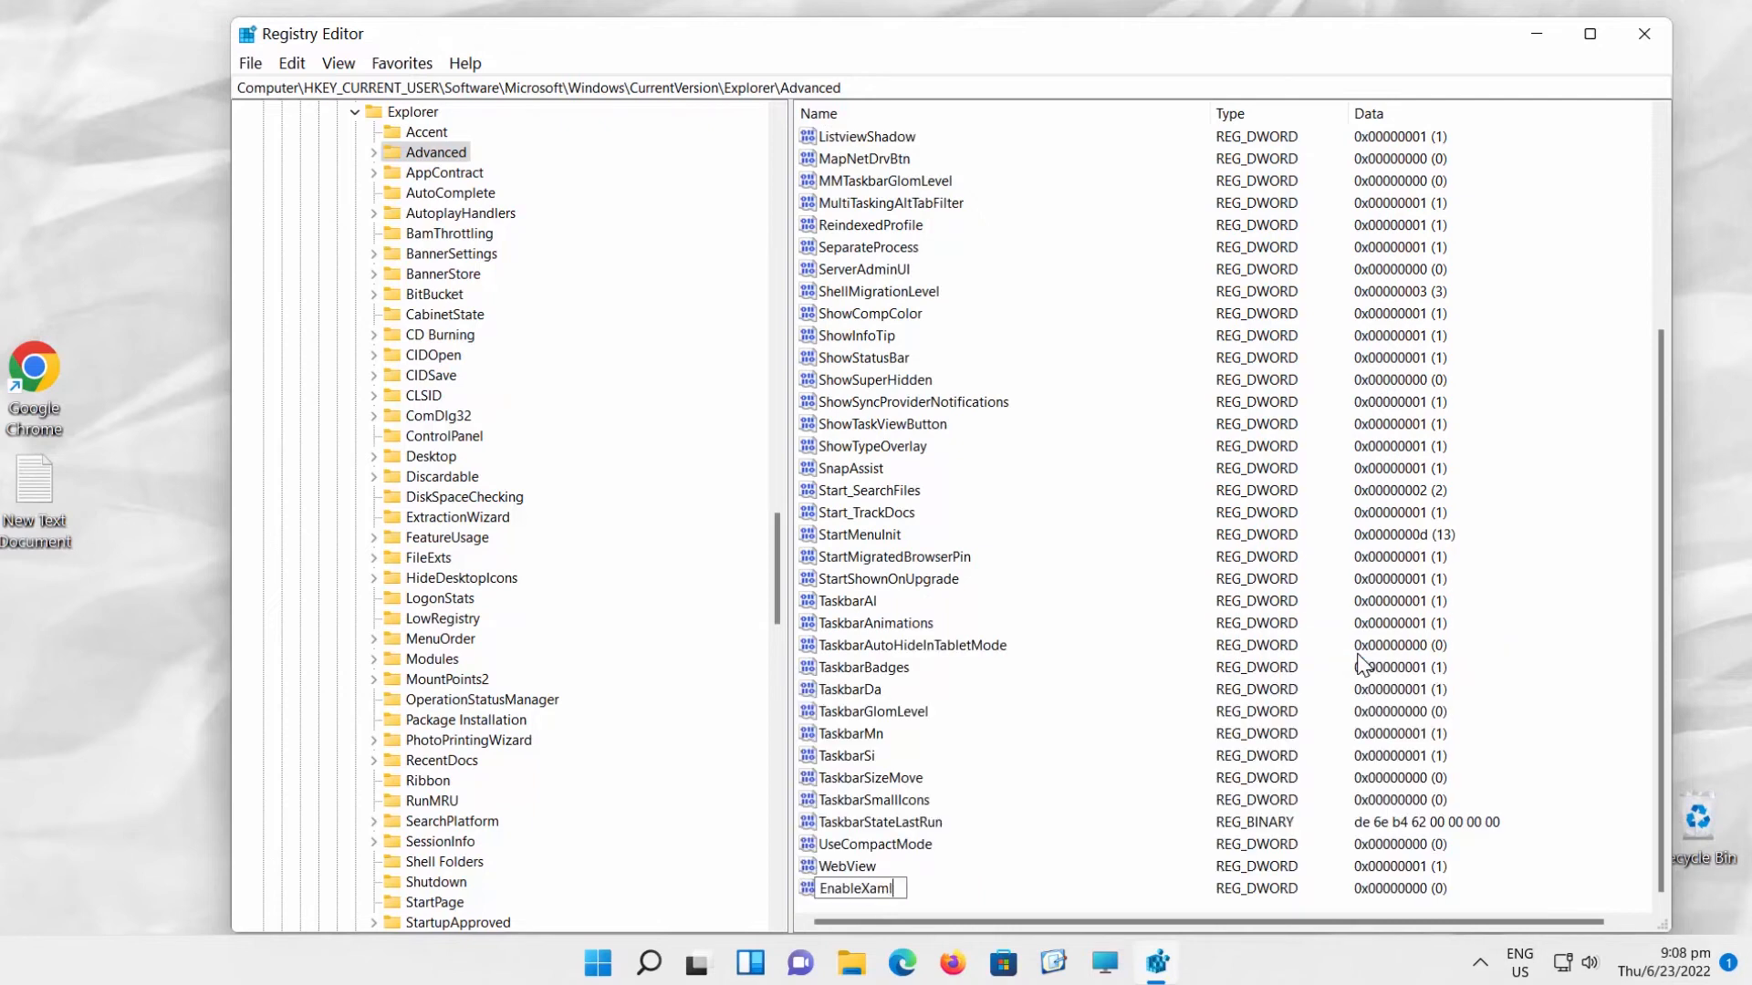
{"action": "type", "text": "StartMenu"}
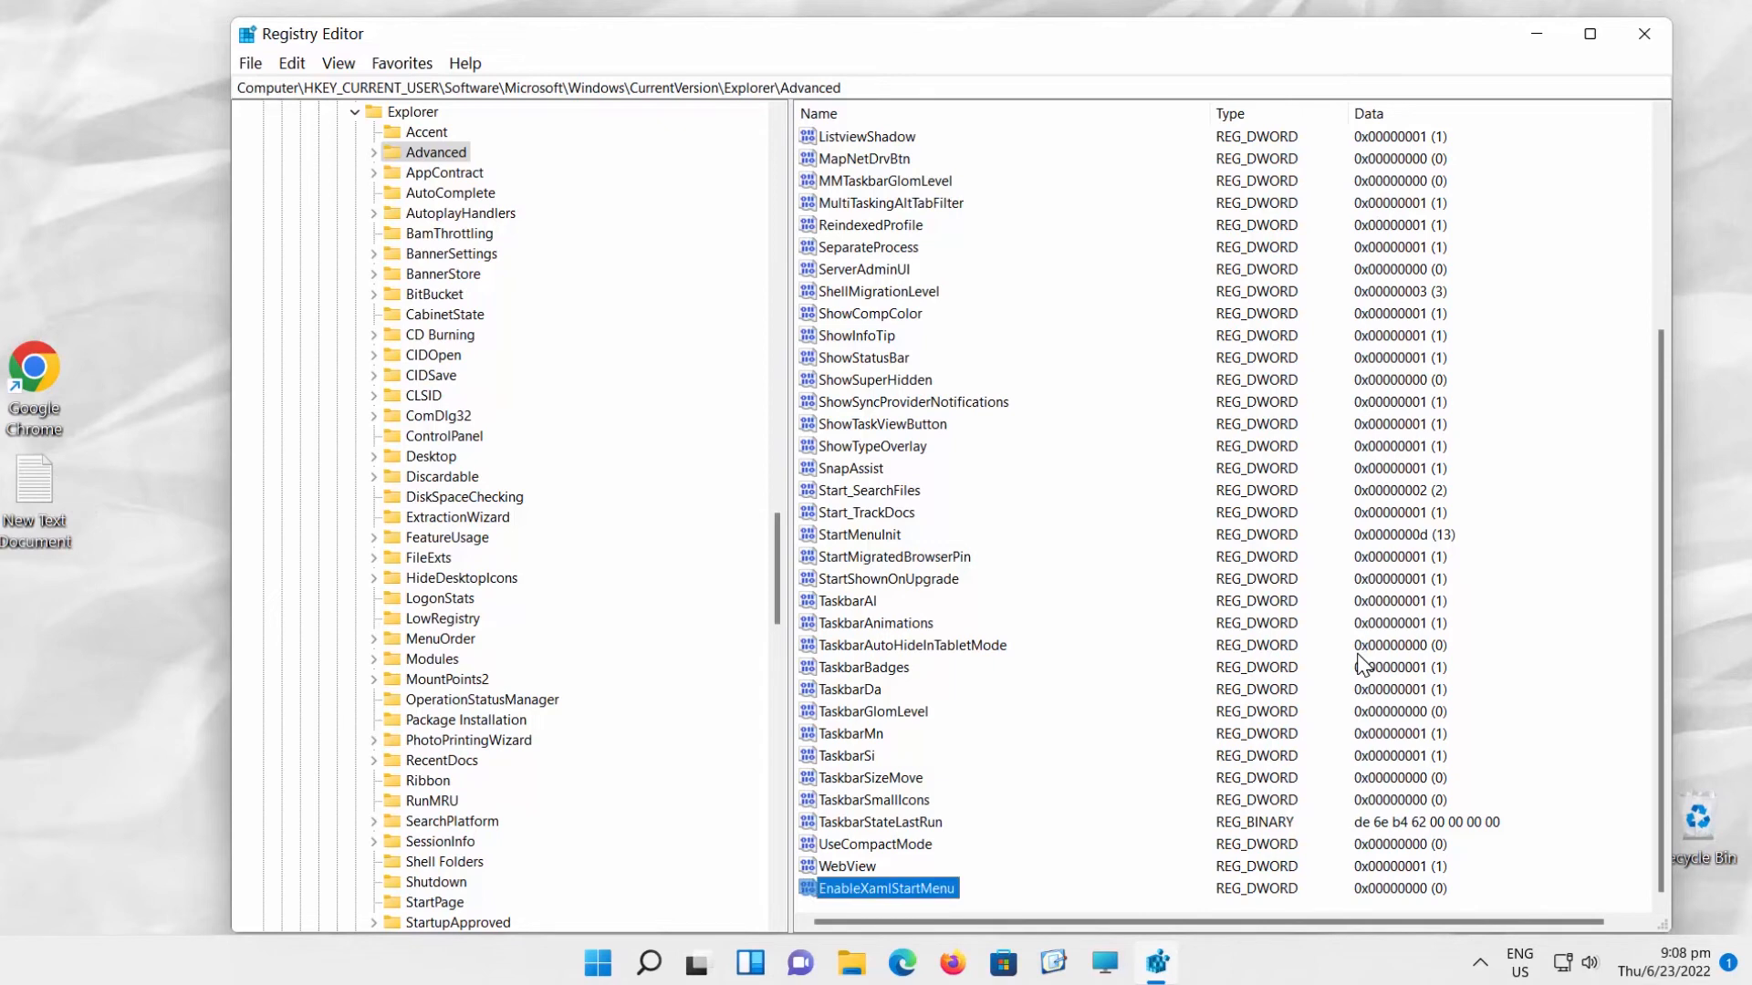
{"action": "mouse_move", "coordinate": [914, 901]}
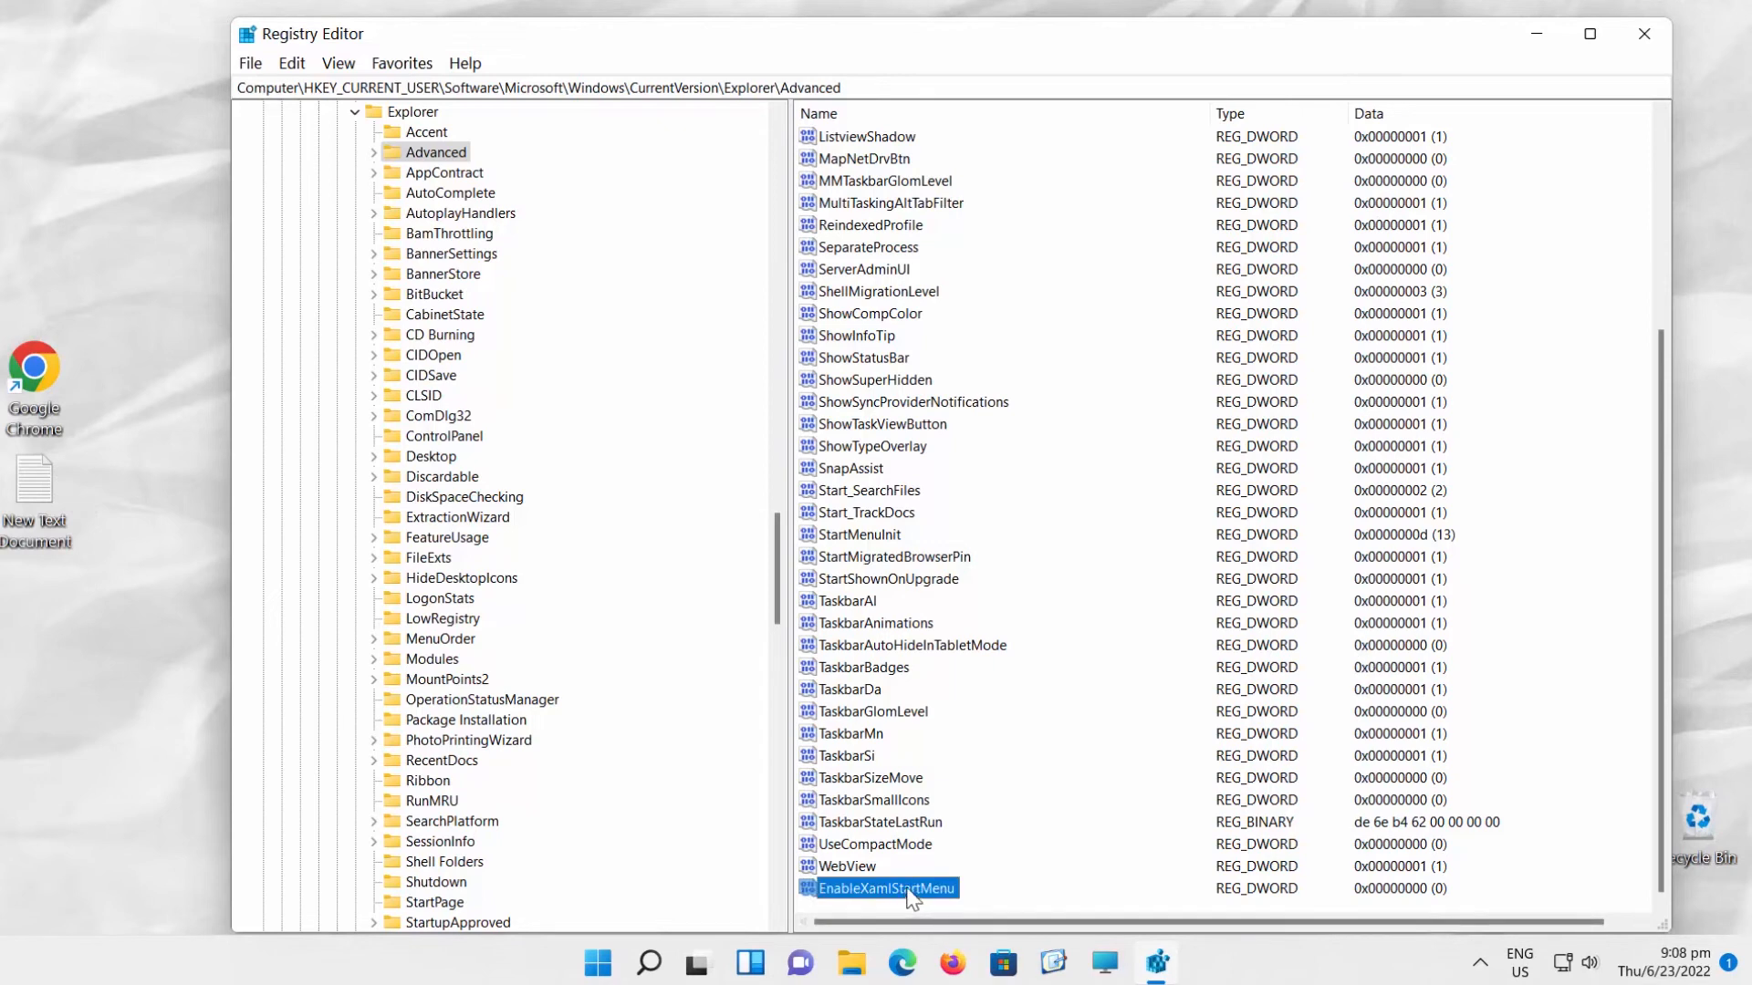
Confirm EnableXamlStartMenu data as 0, close Registry Editor, and open Start to restart.
{"action": "double_click", "coordinate": [886, 887]}
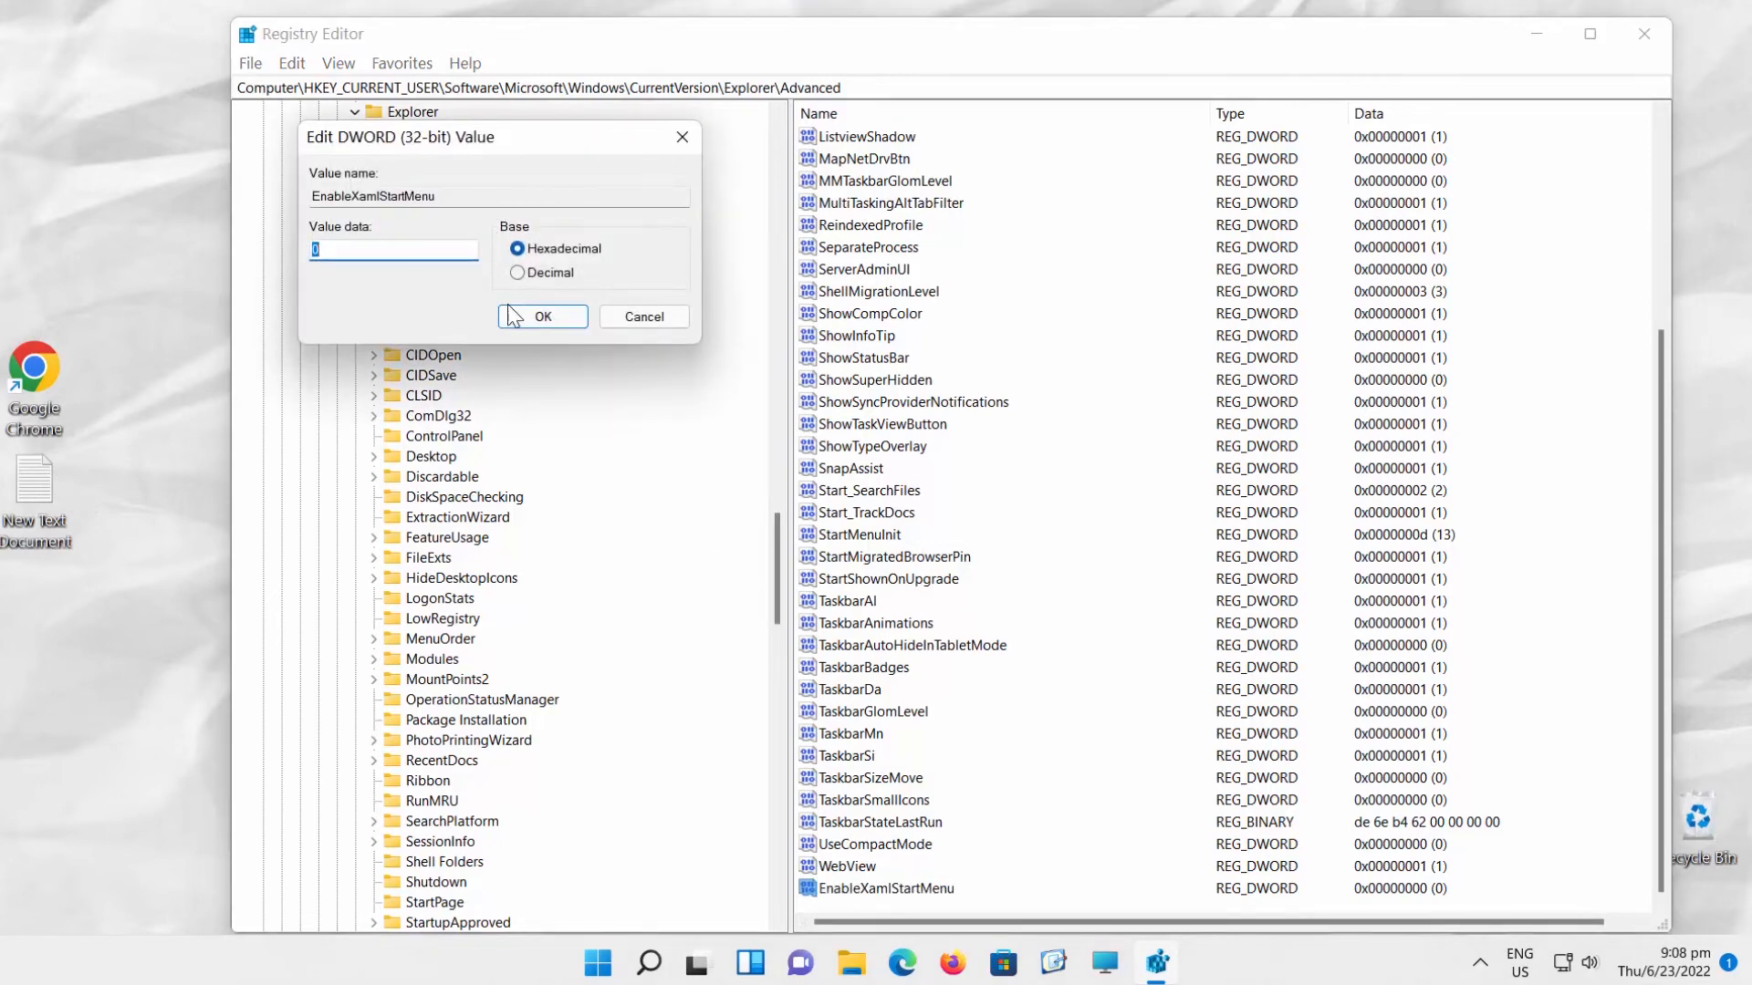
{"action": "left_click", "coordinate": [543, 316]}
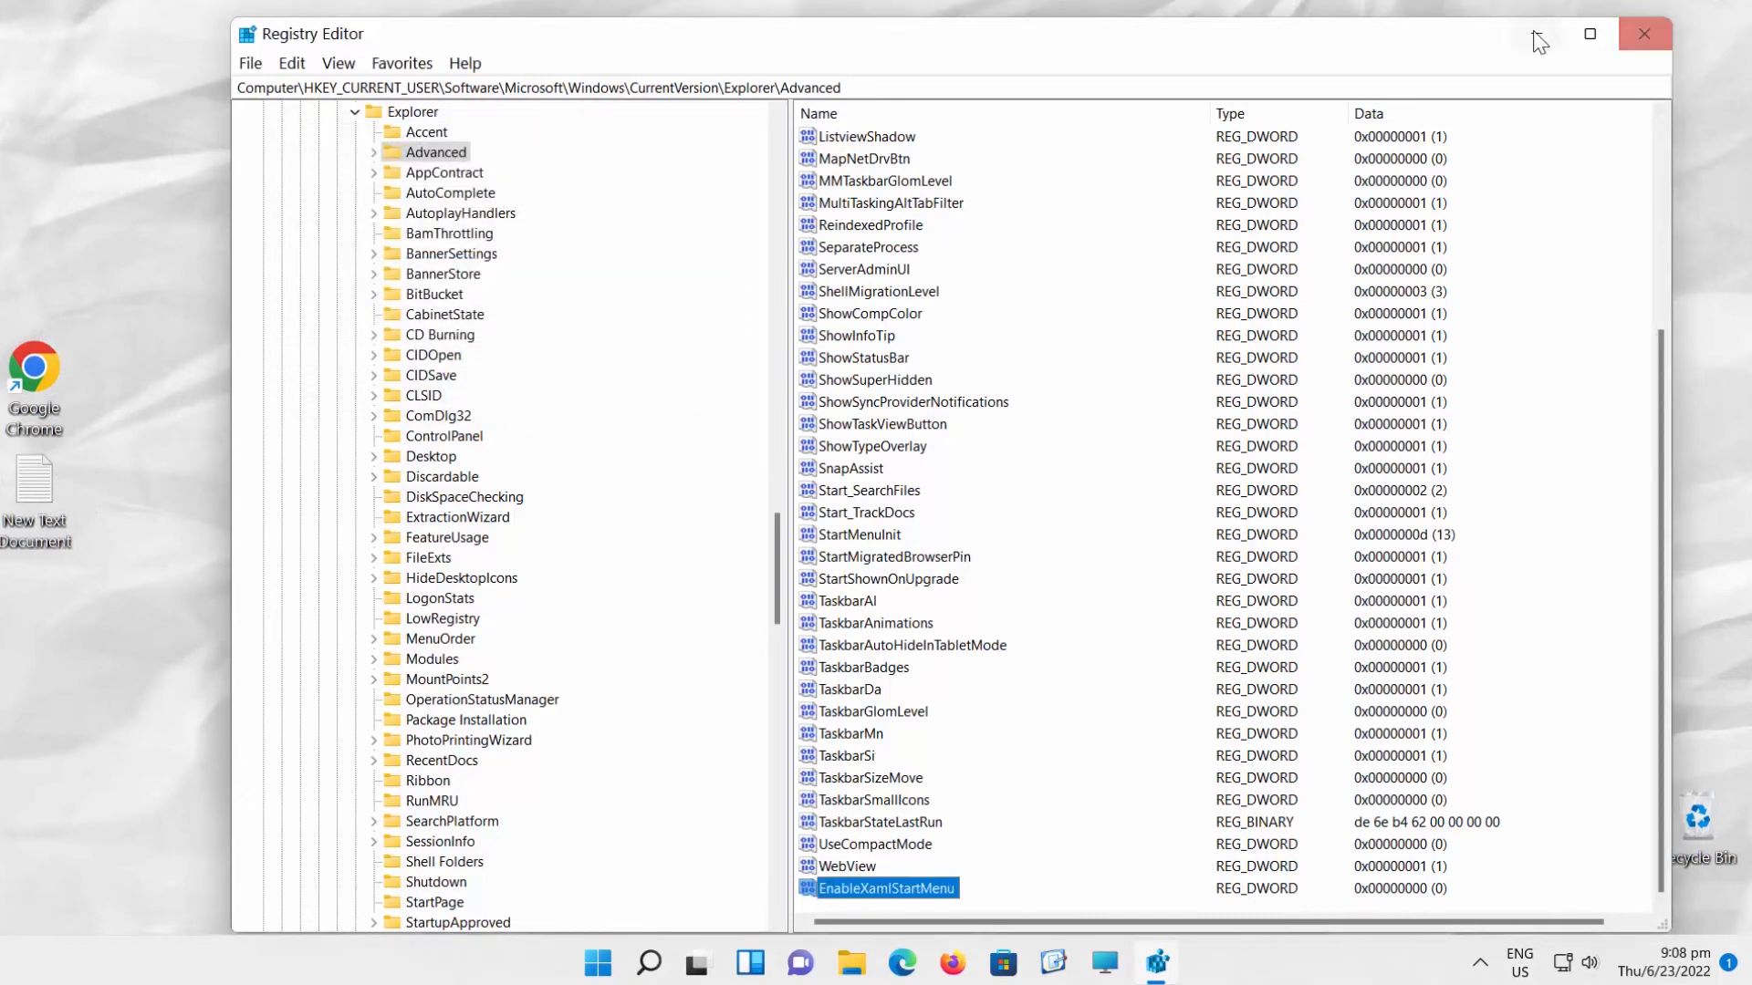
{"action": "left_click", "coordinate": [598, 962]}
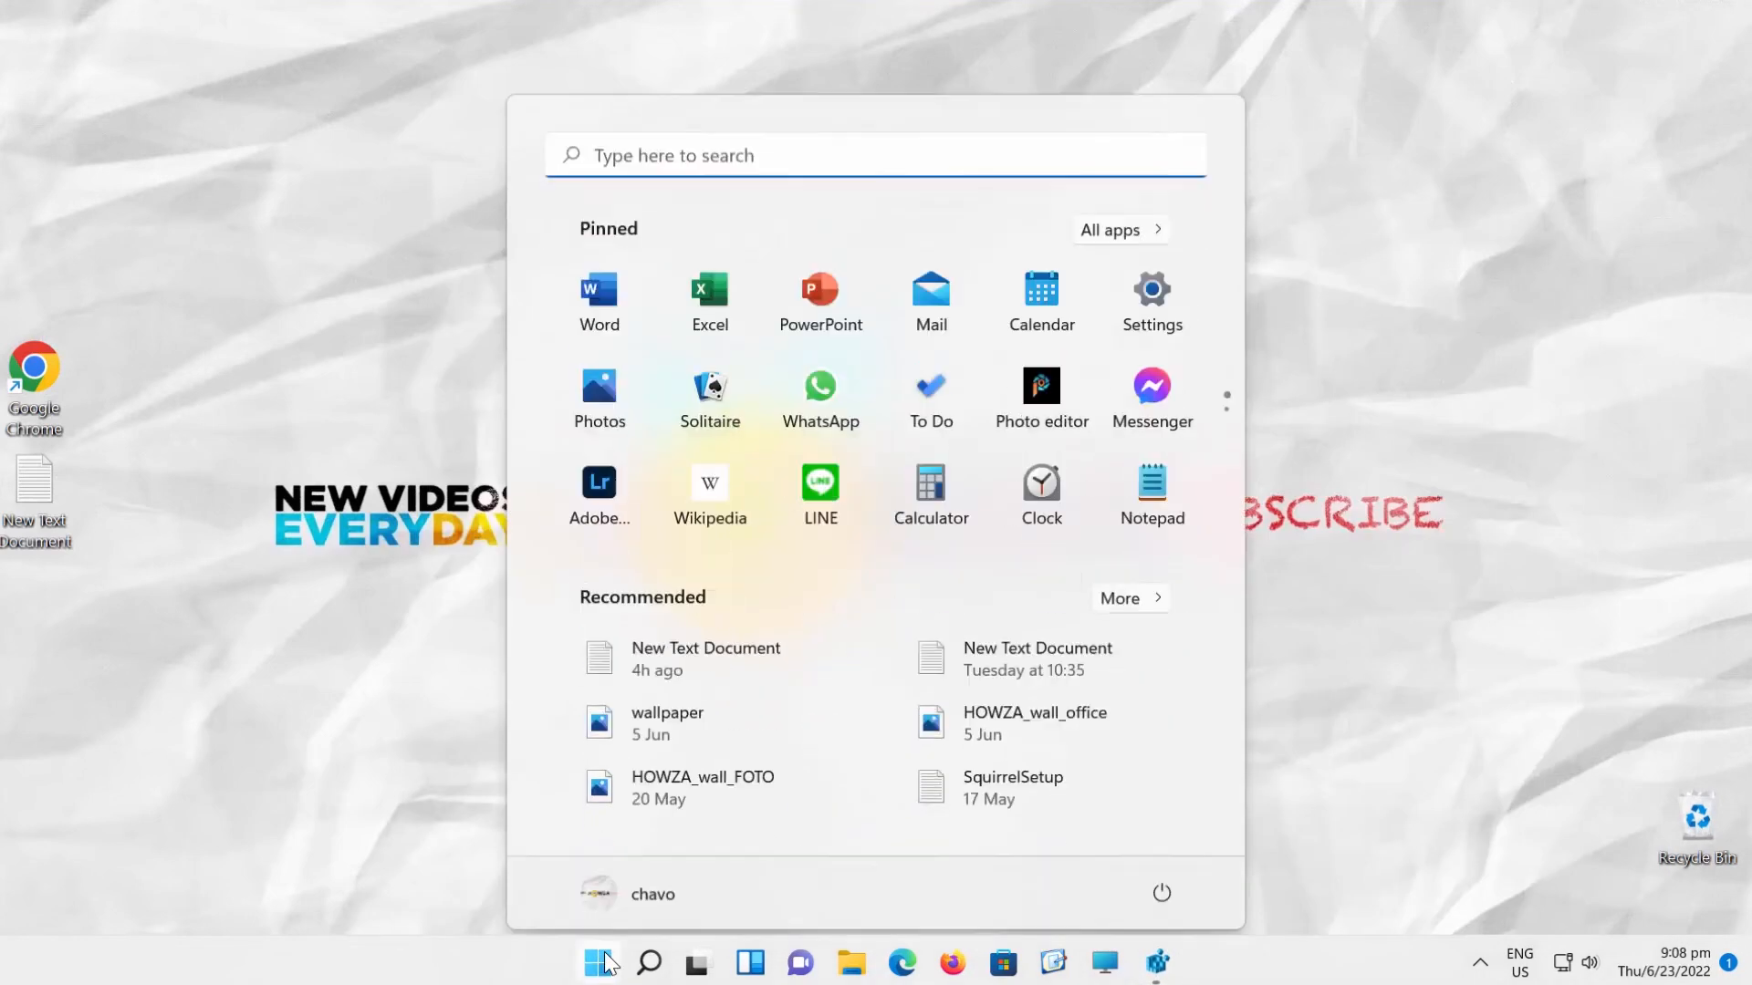
{"action": "left_click", "coordinate": [1161, 892]}
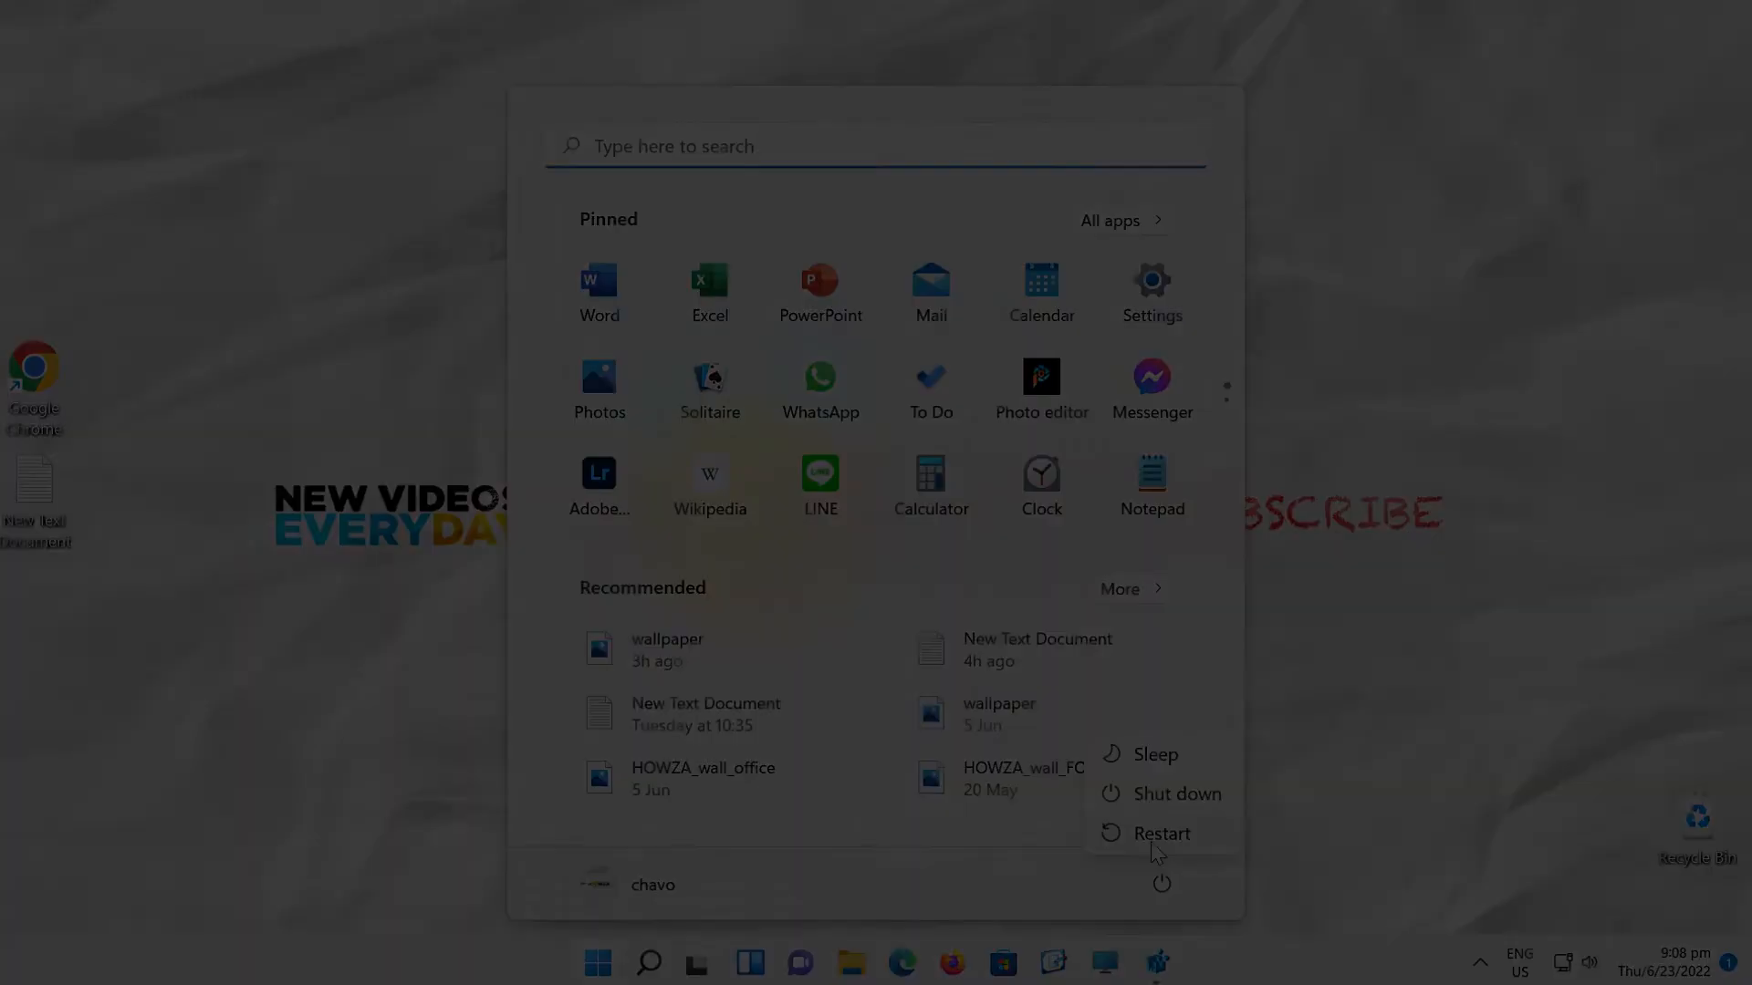